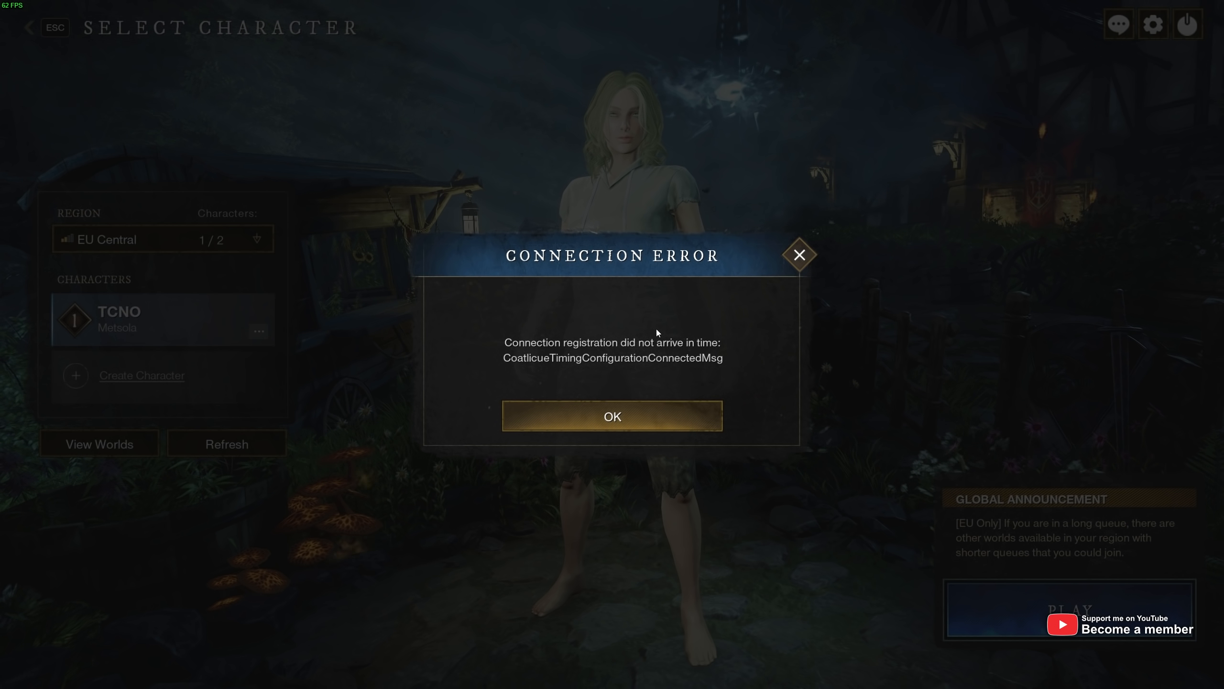
mouse_move(513, 369)
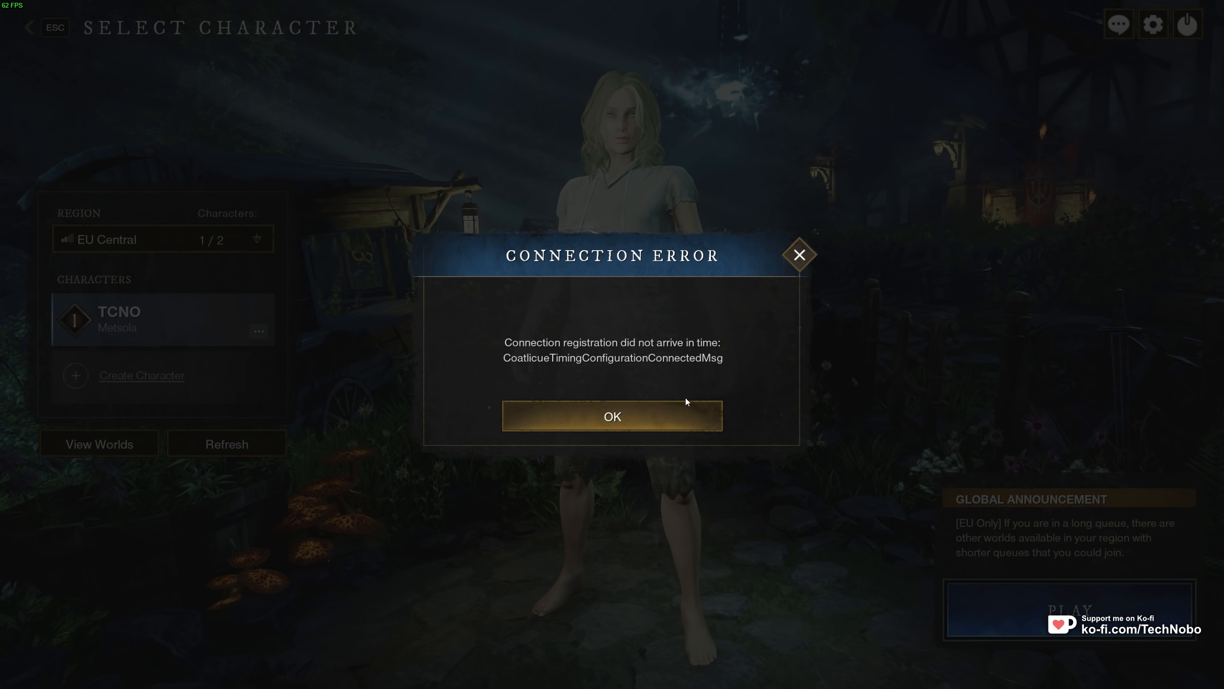
Dismiss New World's Connection Error dialog to return to character selection
left_click(612, 416)
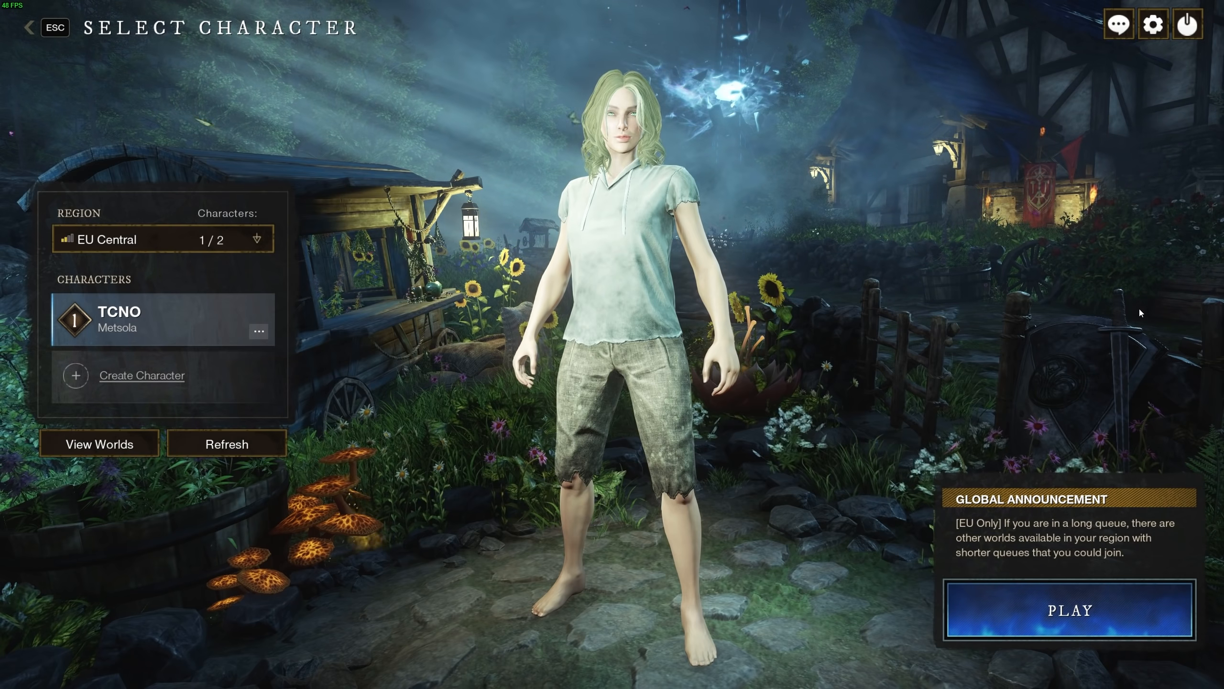
Quit New World to desktop, confirming the quit prompt
left_click(1186, 24)
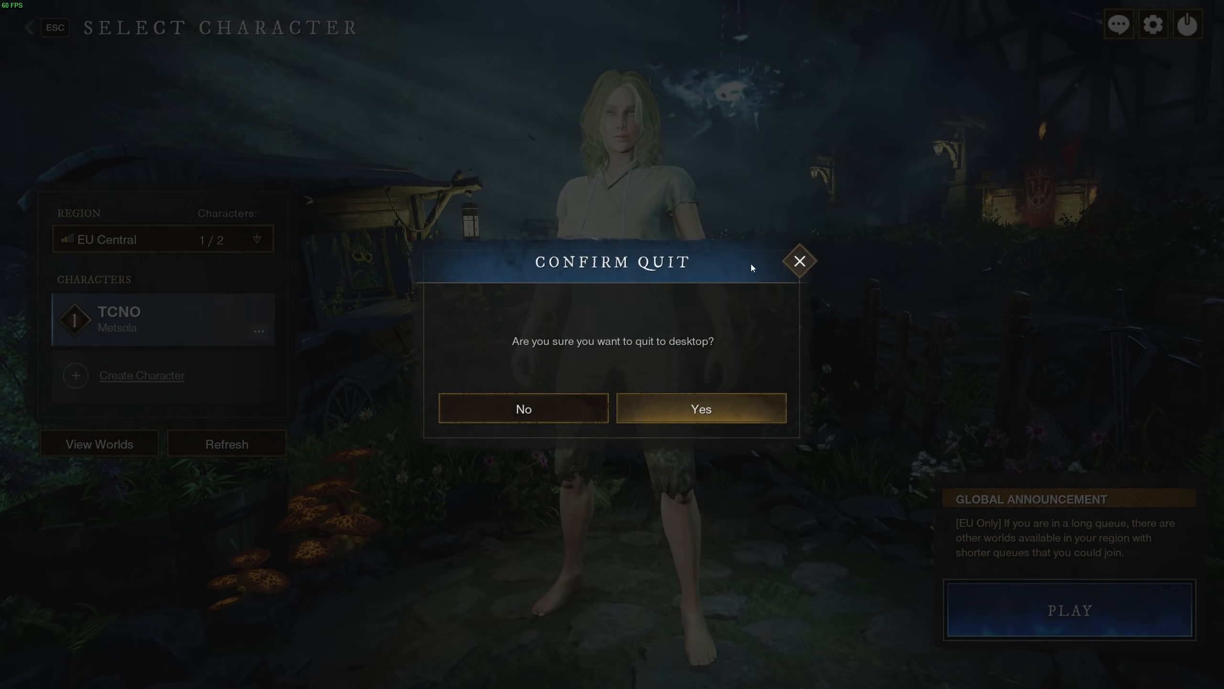
left_click(700, 409)
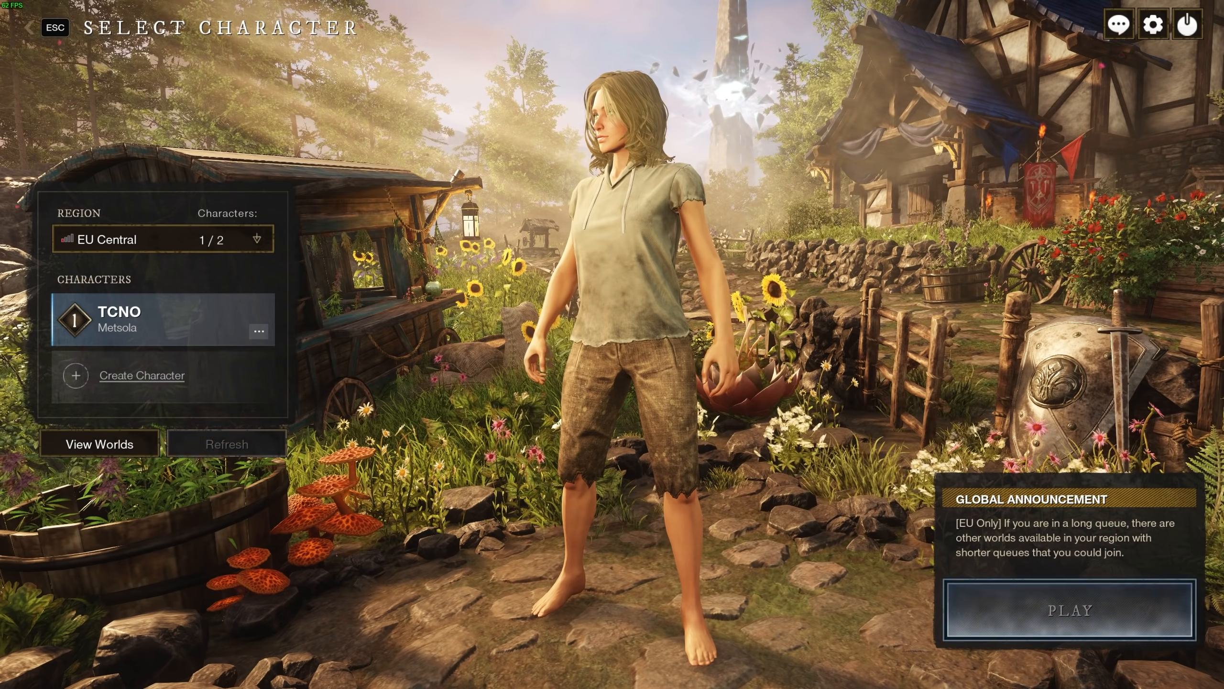
left_click(1071, 610)
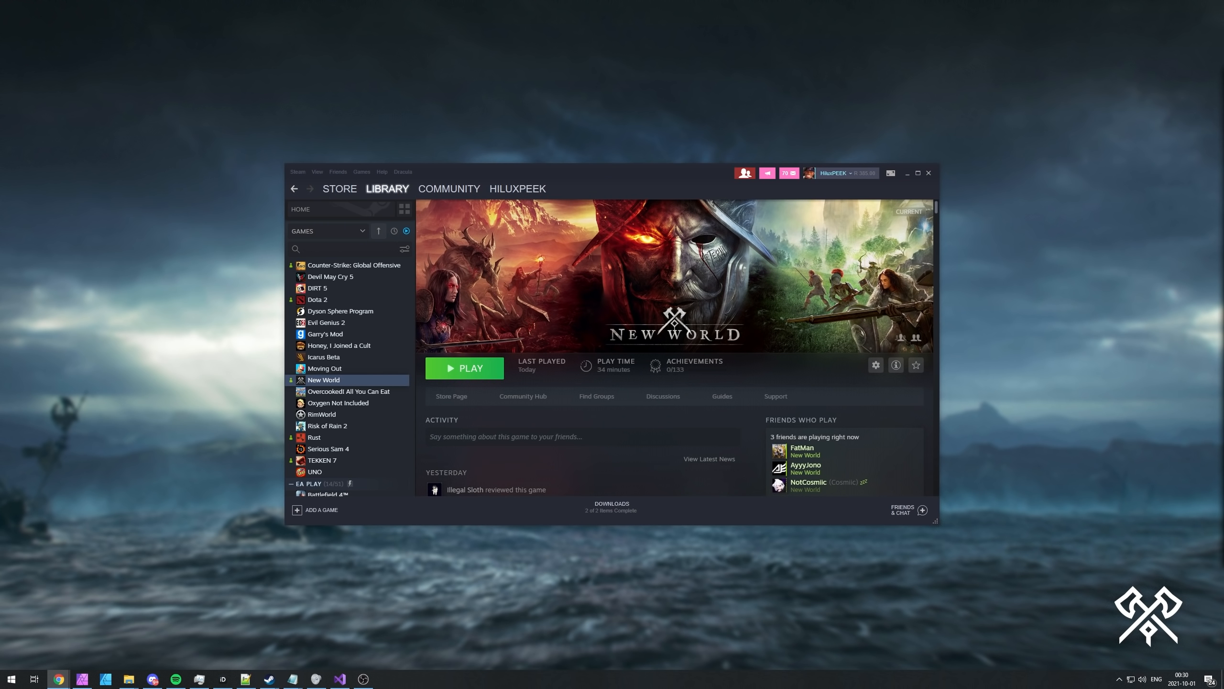
mouse_move(1061, 363)
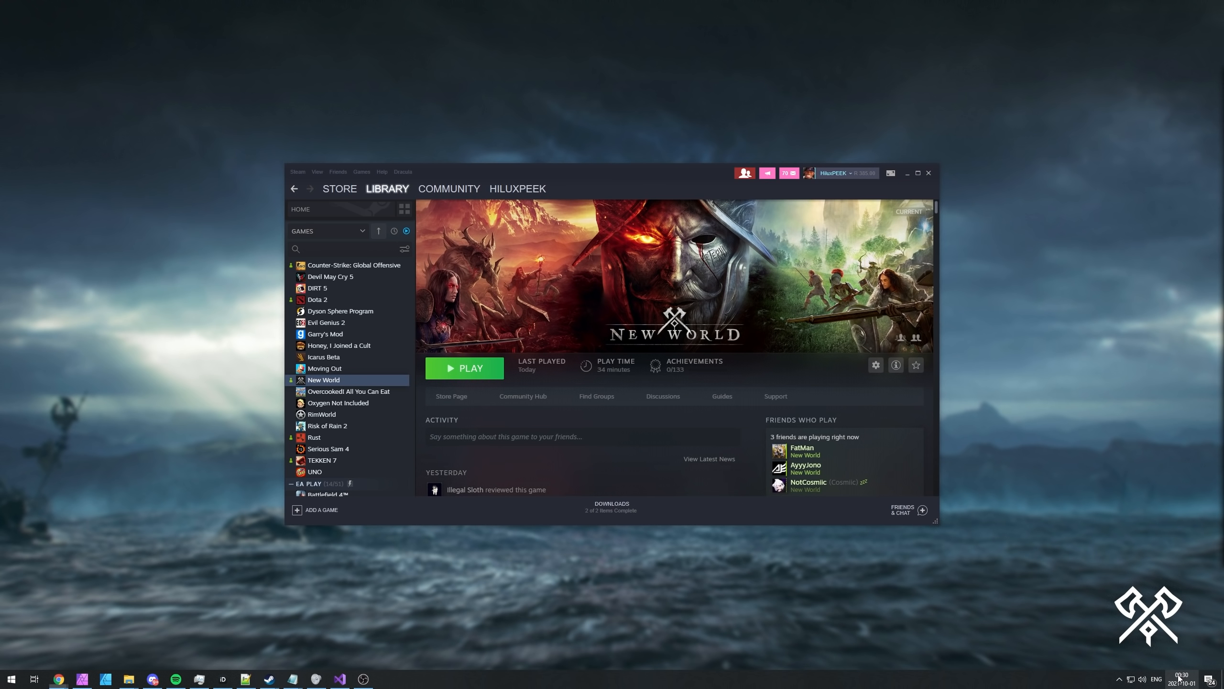
Open Windows Date & time settings from the taskbar clock
left_click(386, 678)
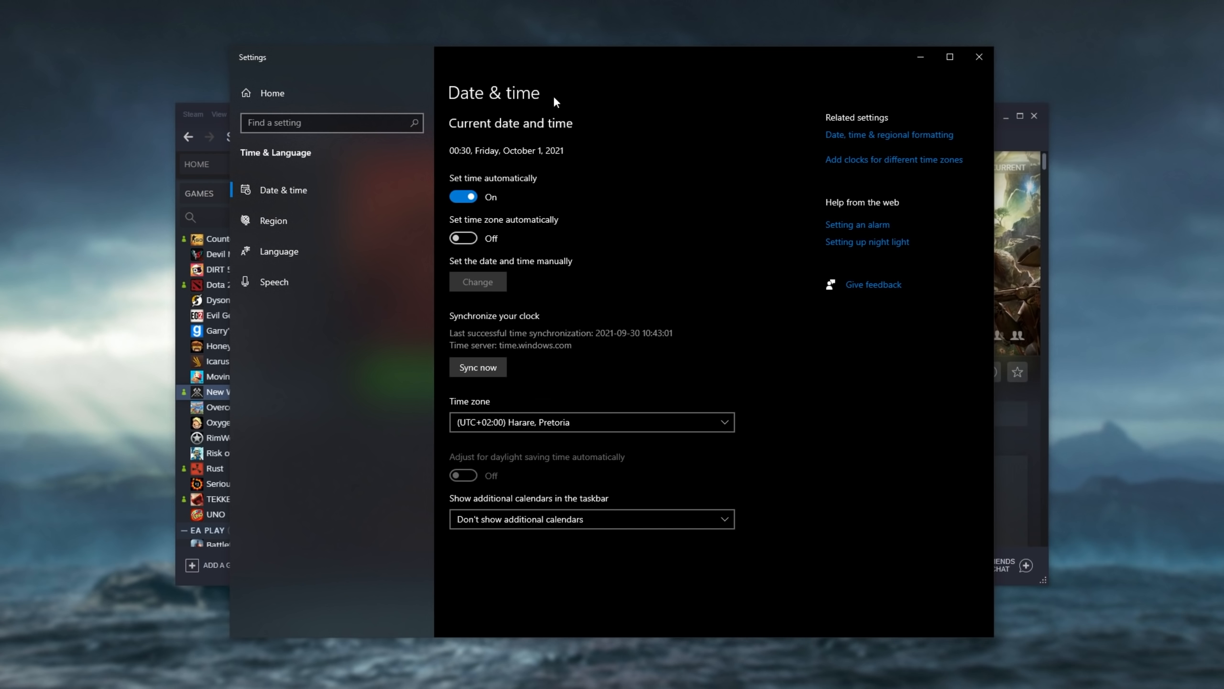
mouse_move(611, 129)
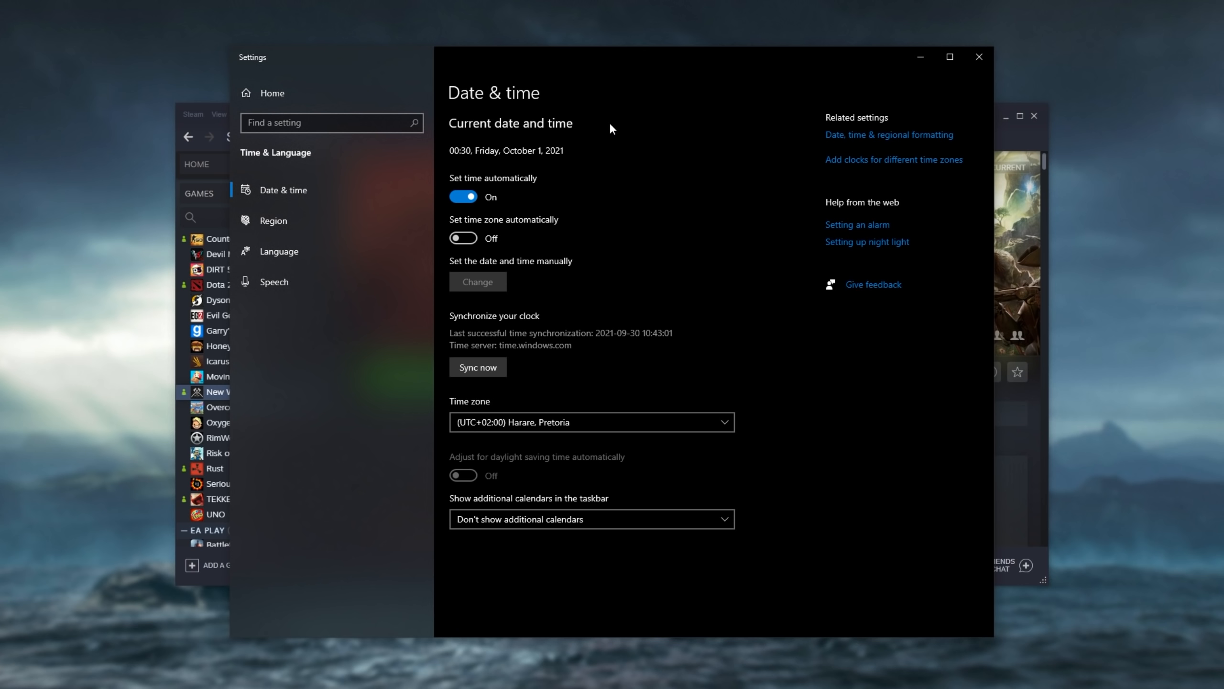
mouse_move(426, 193)
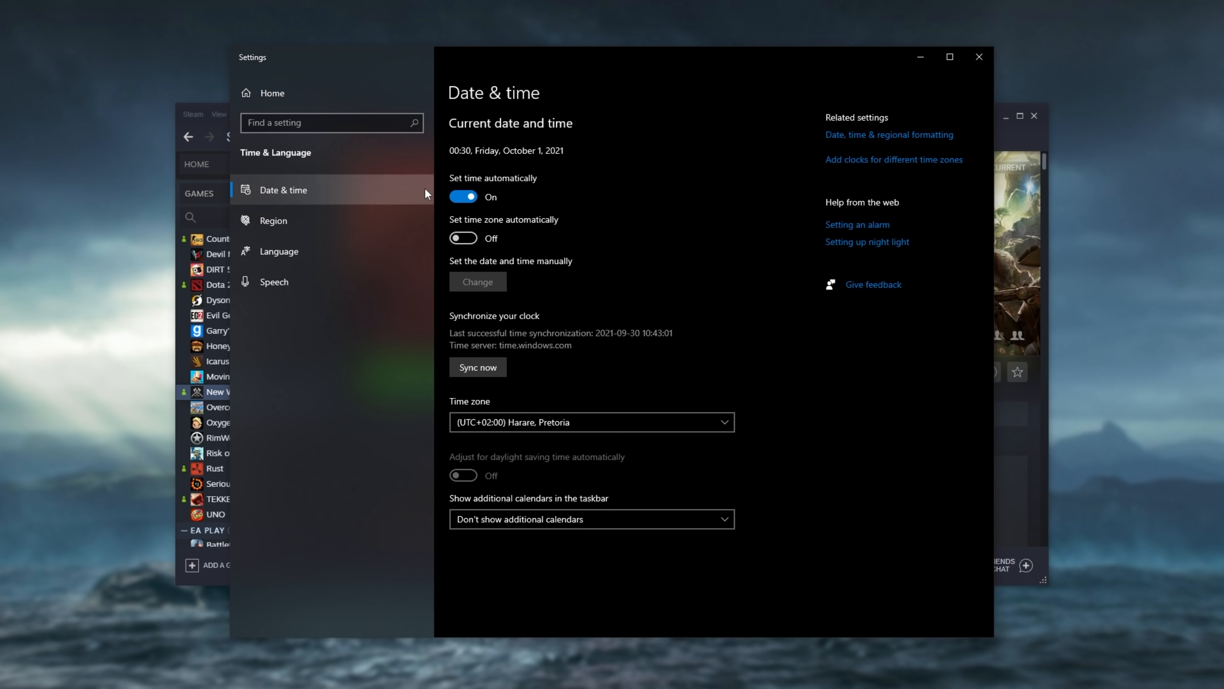
Toggle automatic time off and on, sync with time.windows.com, then close Settings
left_click(463, 196)
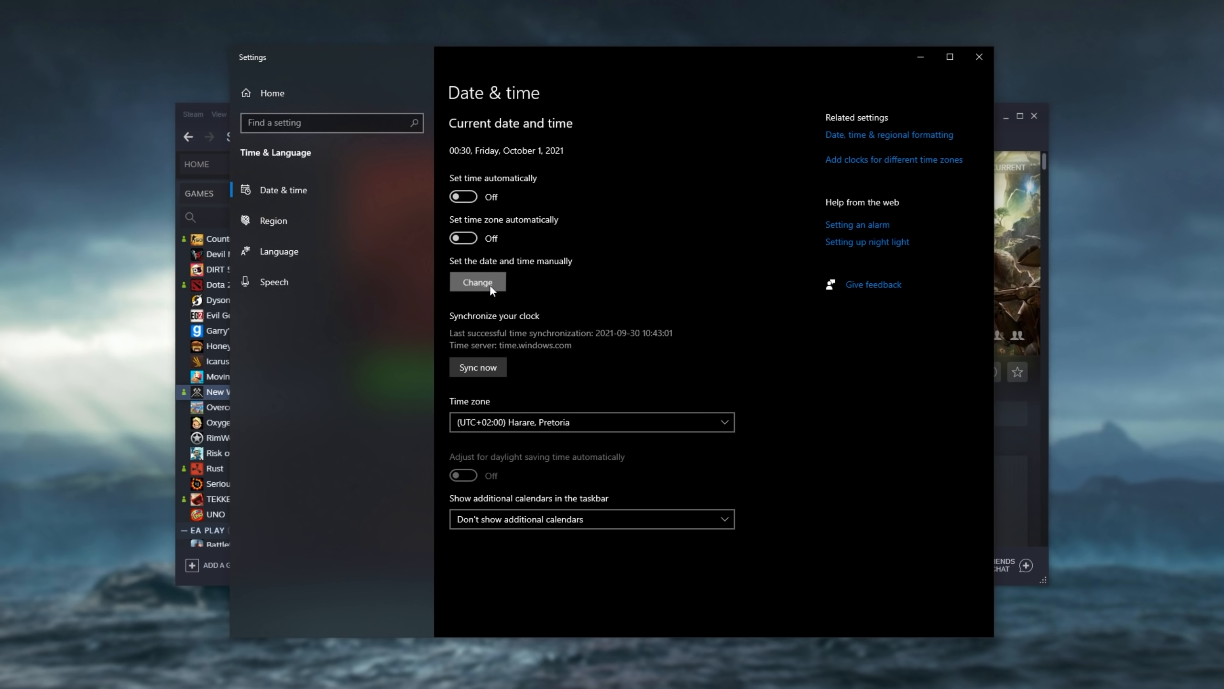
left_click(478, 281)
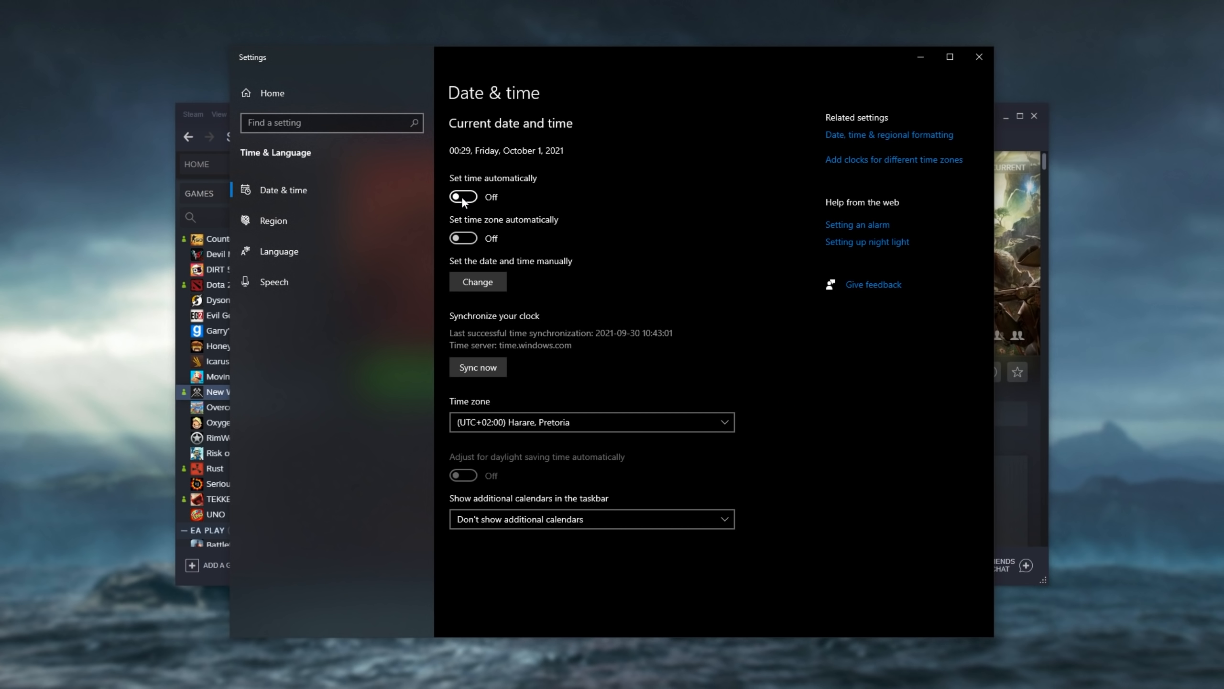
left_click(463, 196)
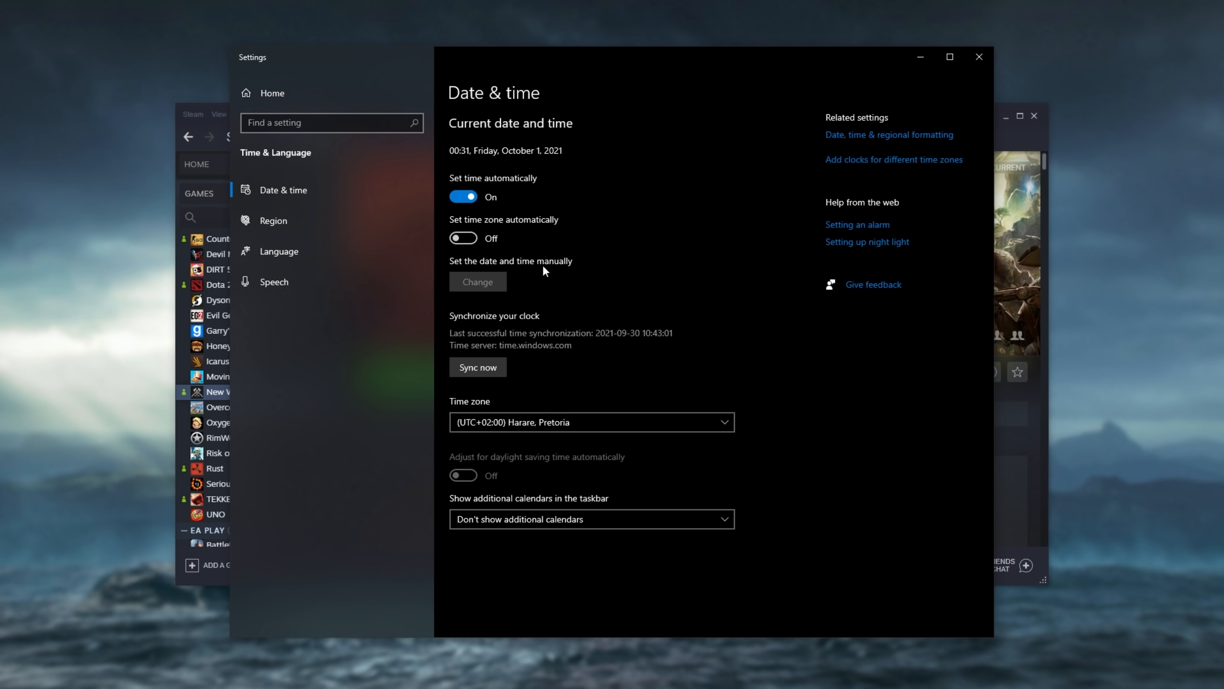
mouse_move(514, 289)
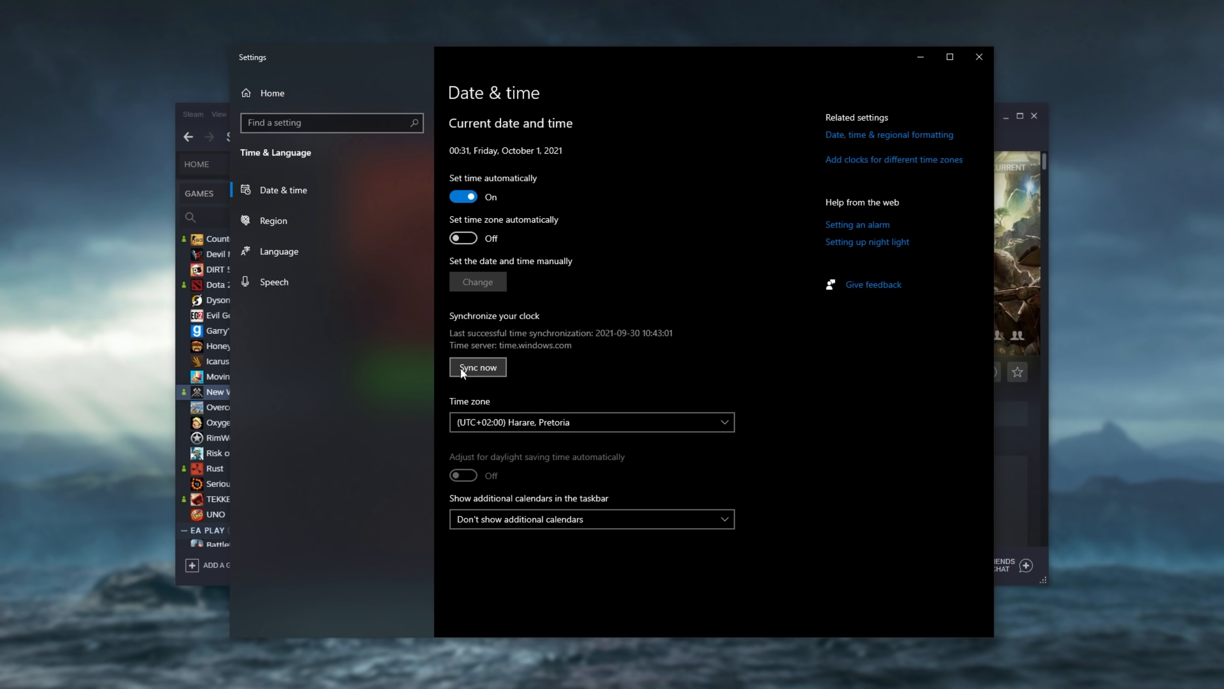
left_click(477, 367)
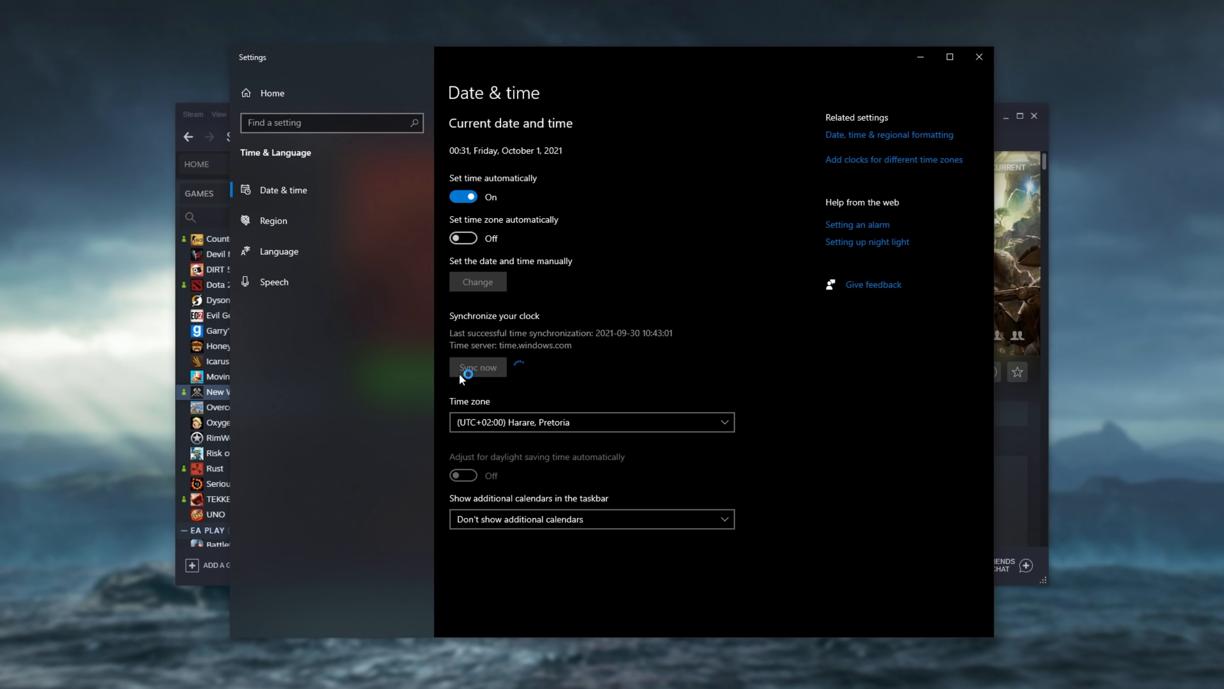
left_click(477, 367)
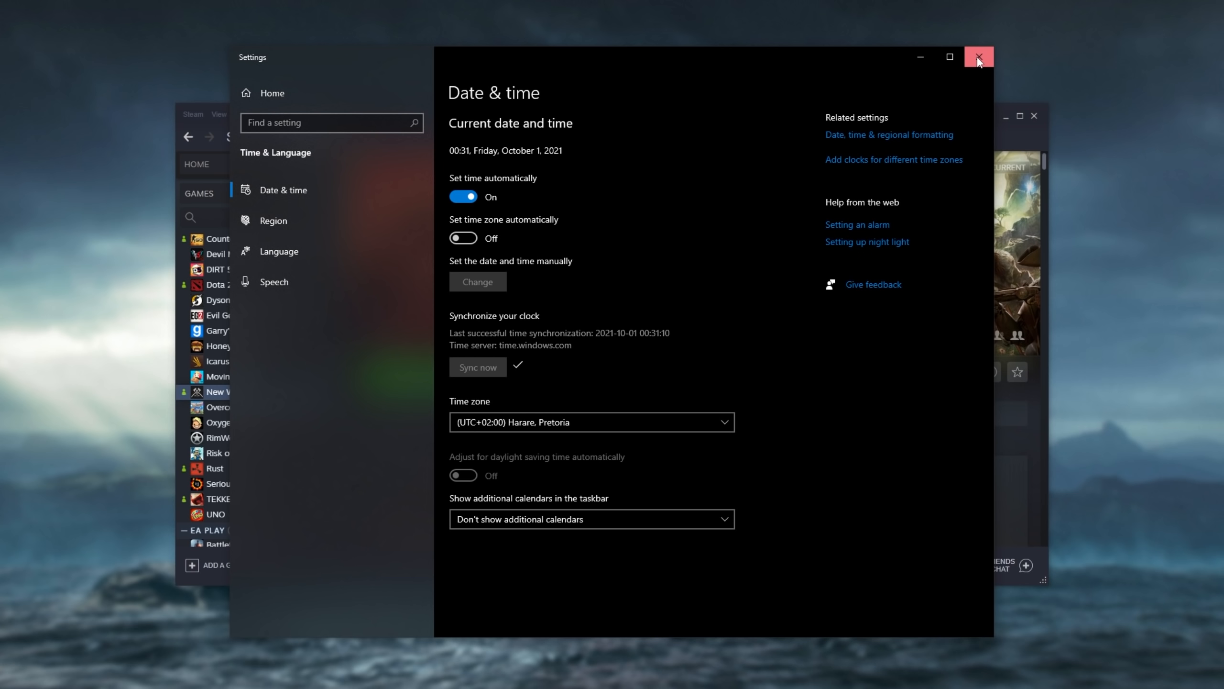
left_click(978, 57)
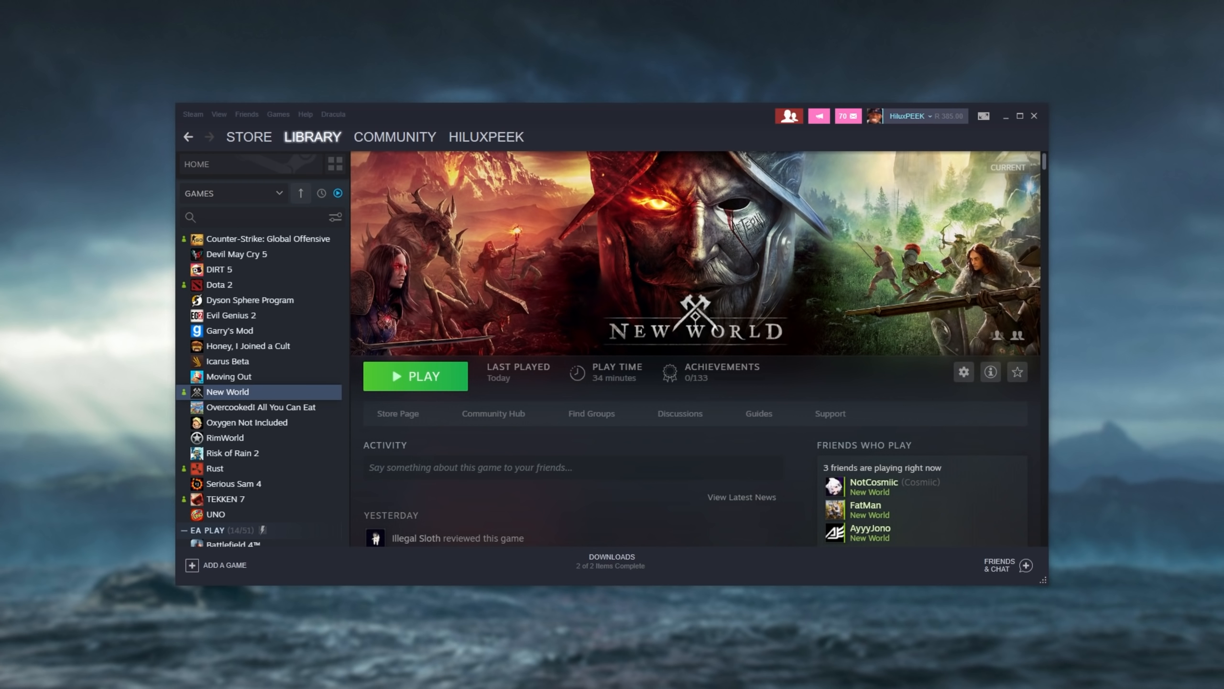
mouse_move(827, 273)
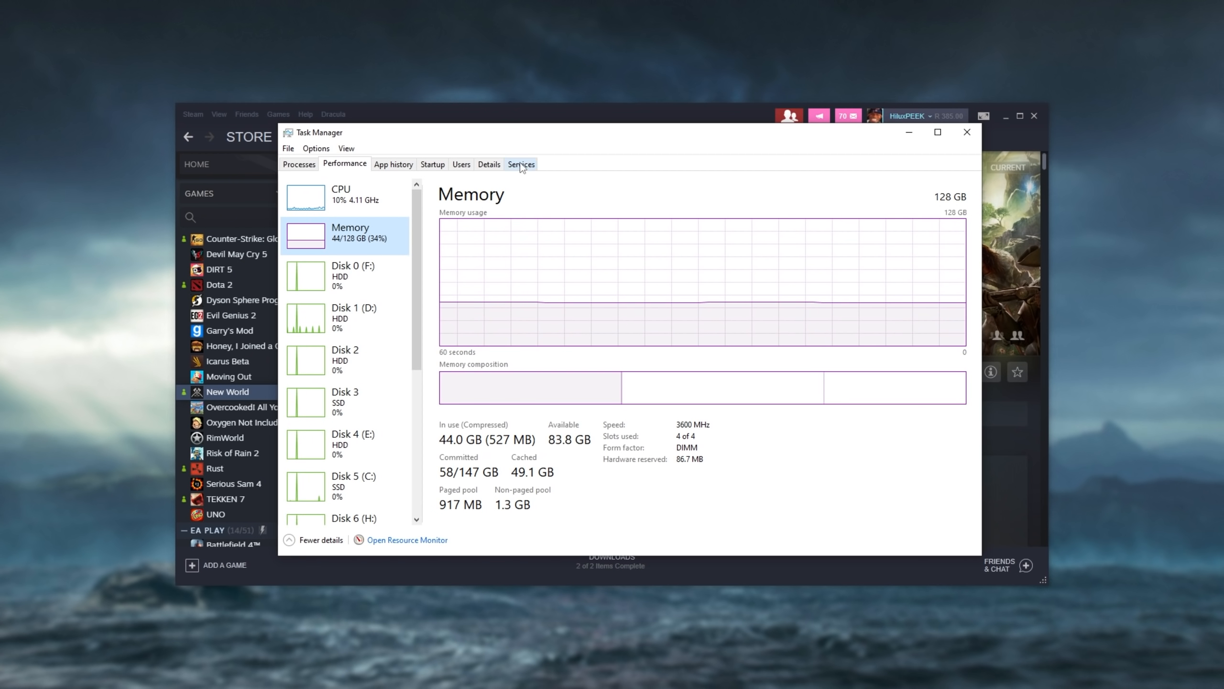
Find Windows Time in the Services console and restart the service
left_click(520, 164)
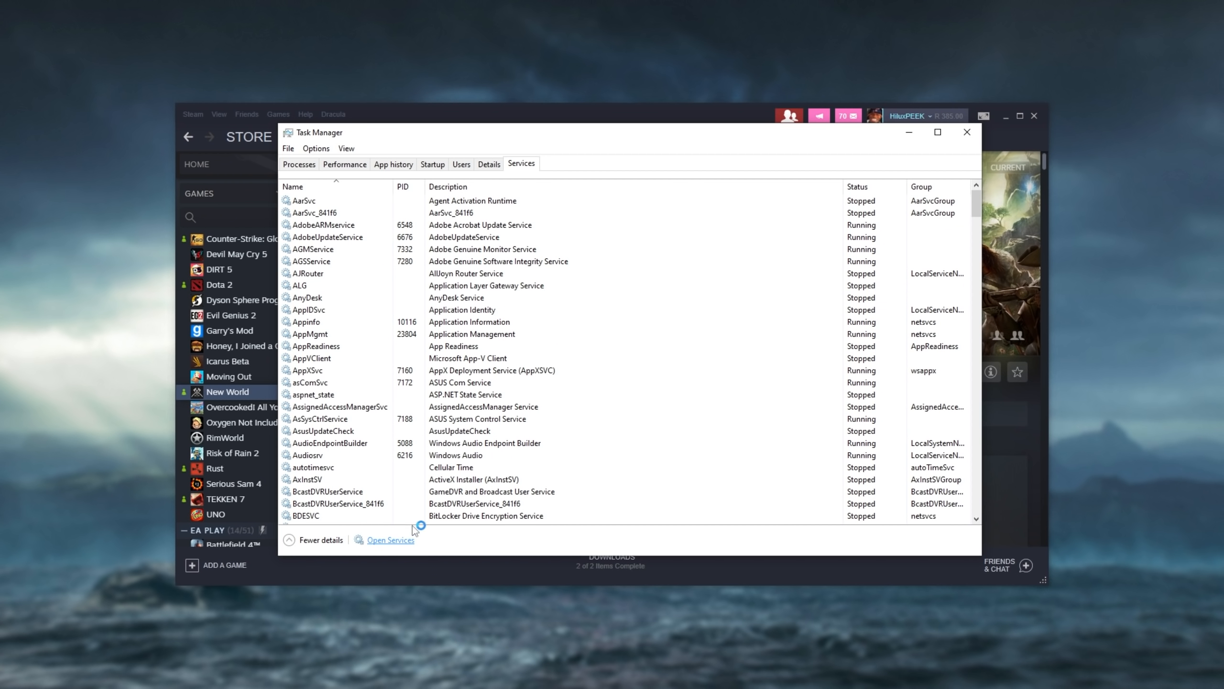
left_click(391, 540)
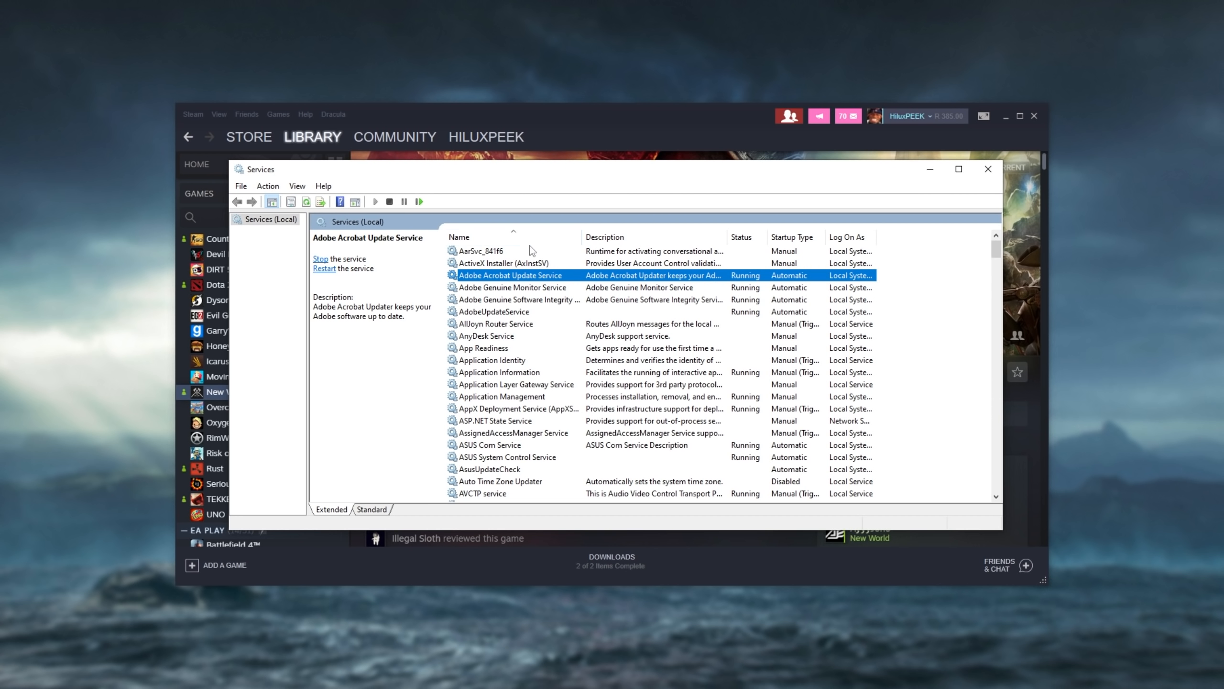
left_click(494, 311)
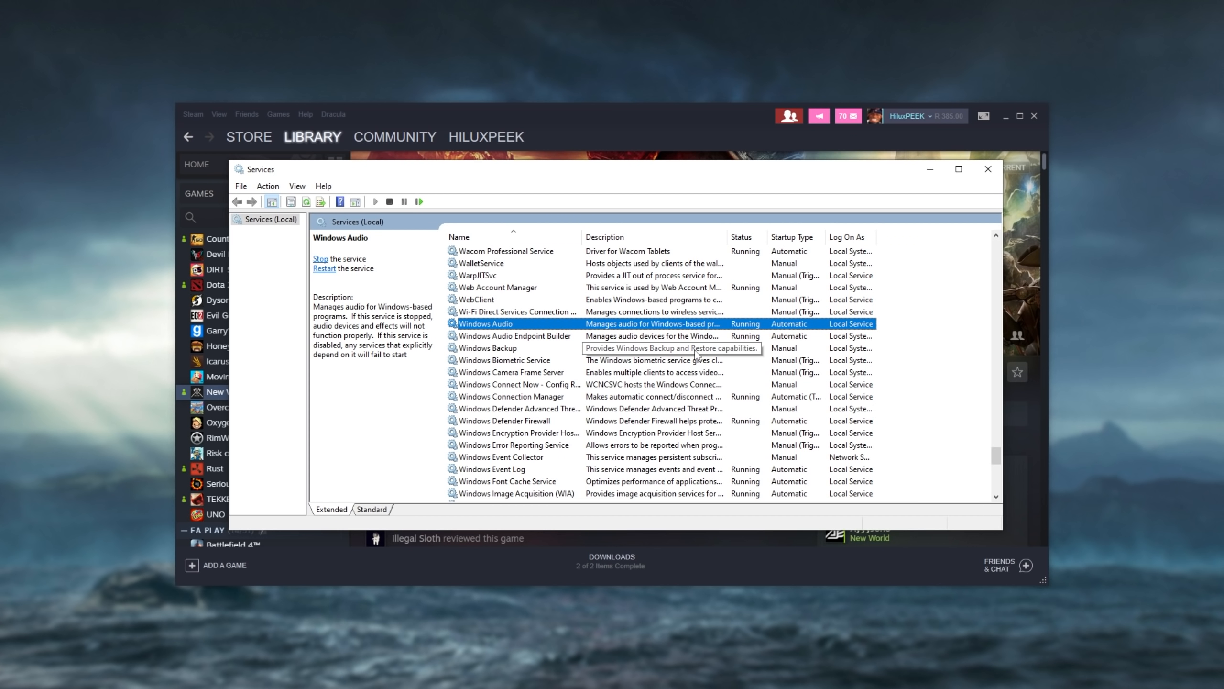
scroll("down", 3)
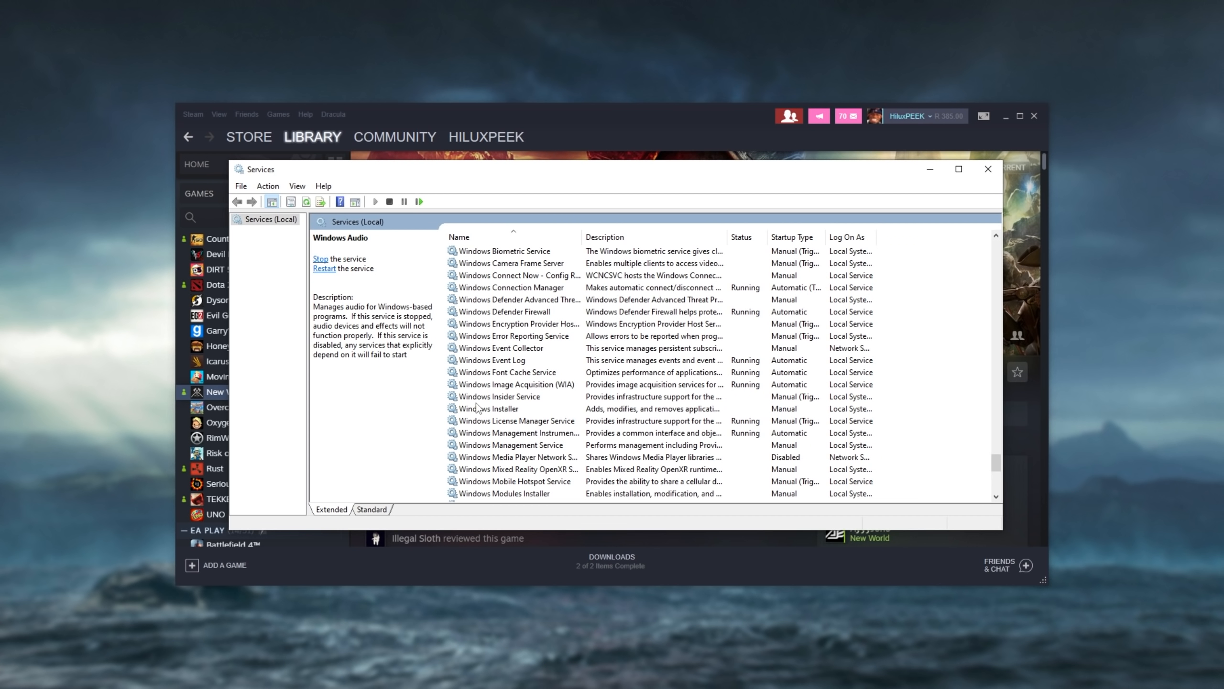
scroll("down", 3)
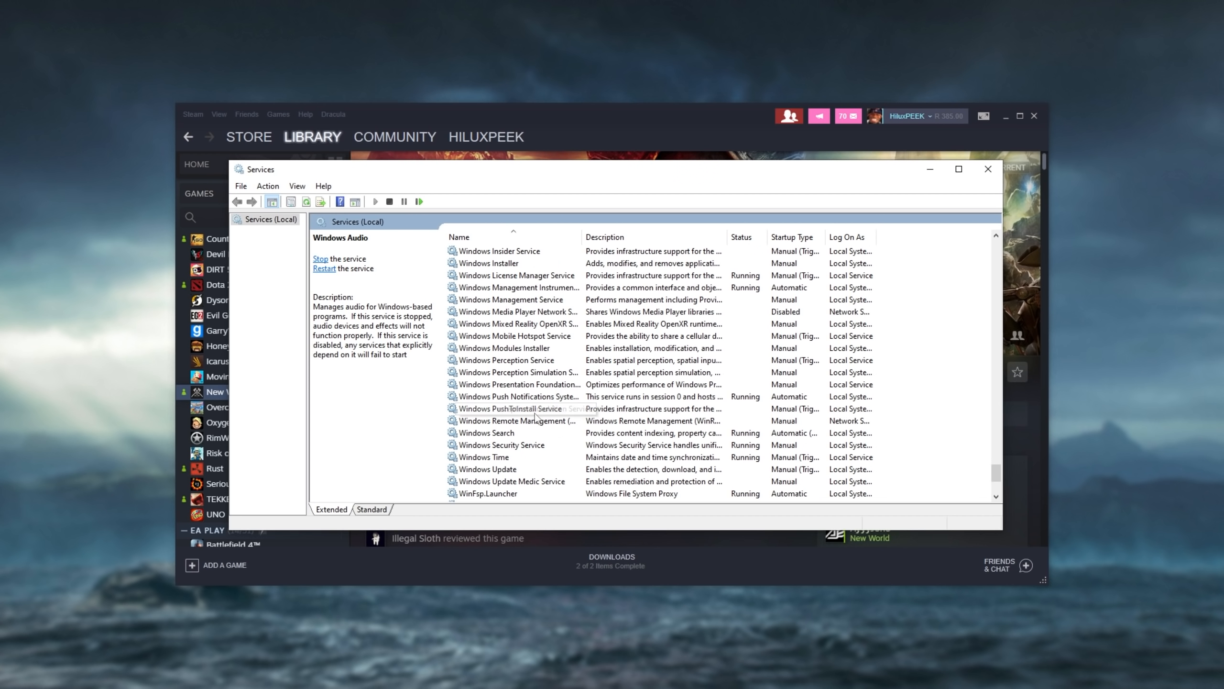
left_click(484, 456)
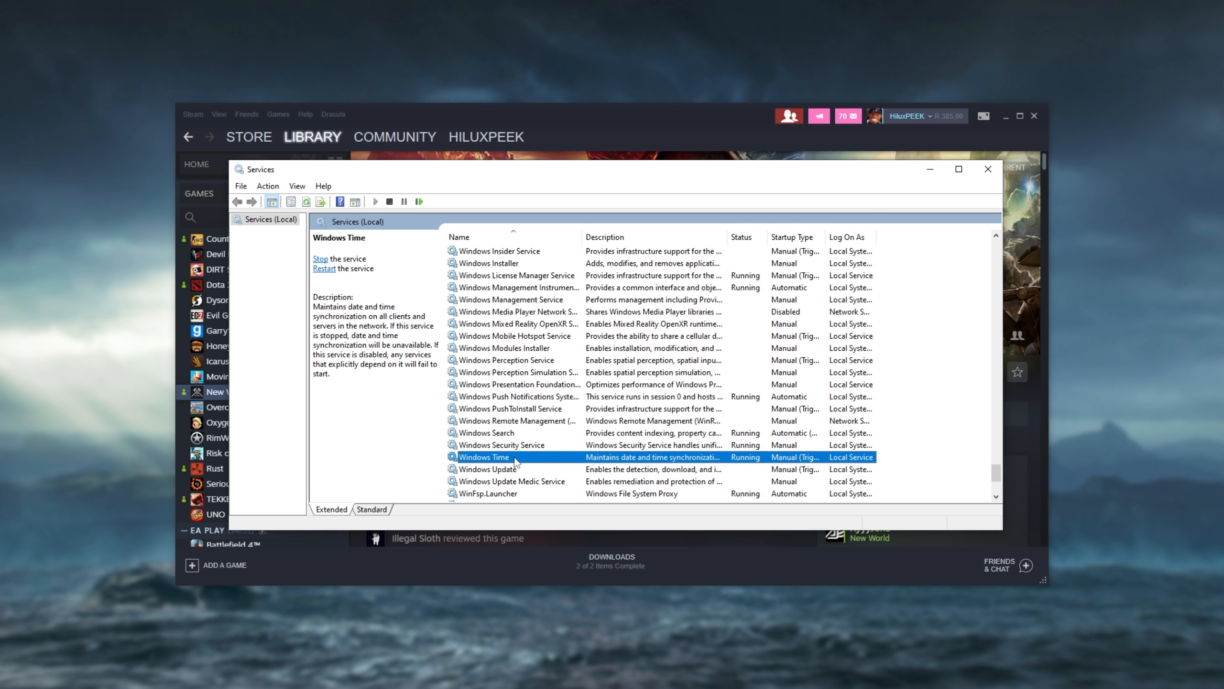
right_click(484, 457)
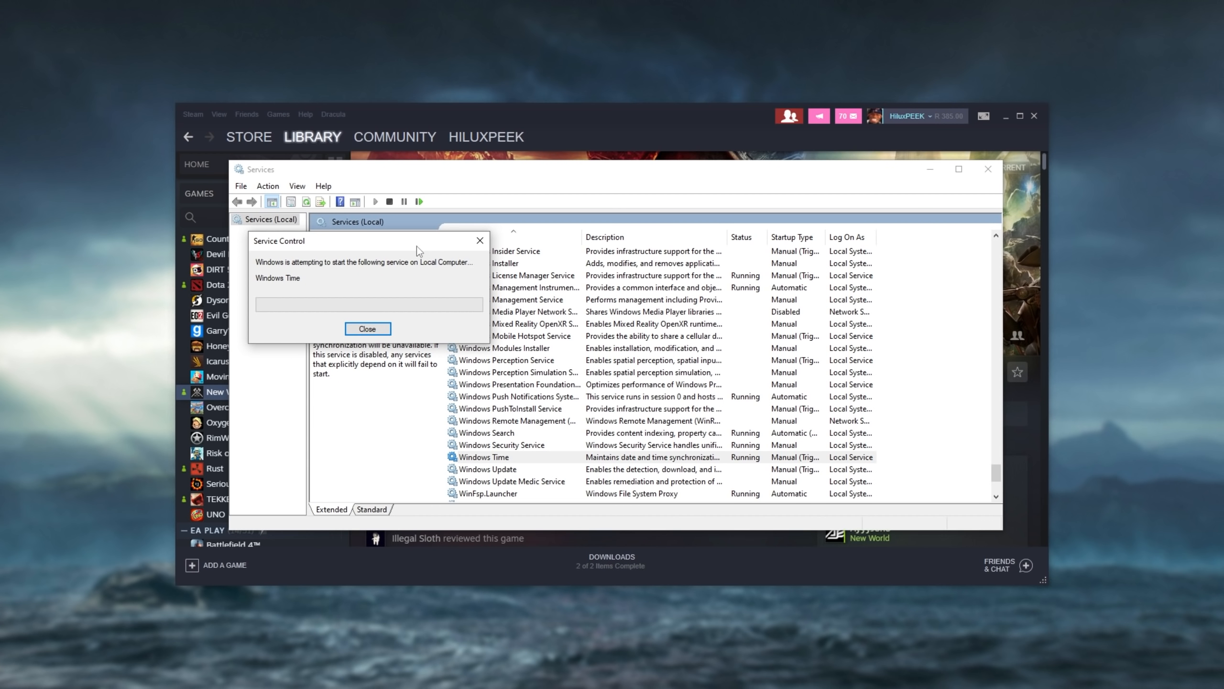
left_click(366, 328)
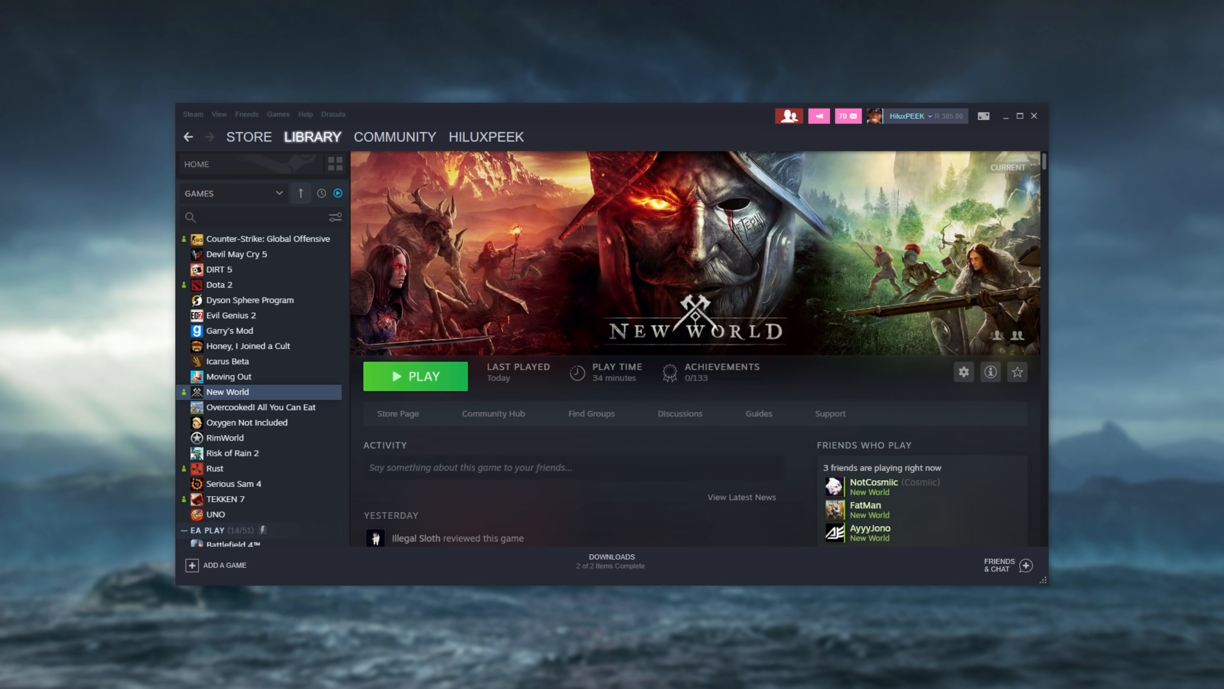
mouse_move(976, 146)
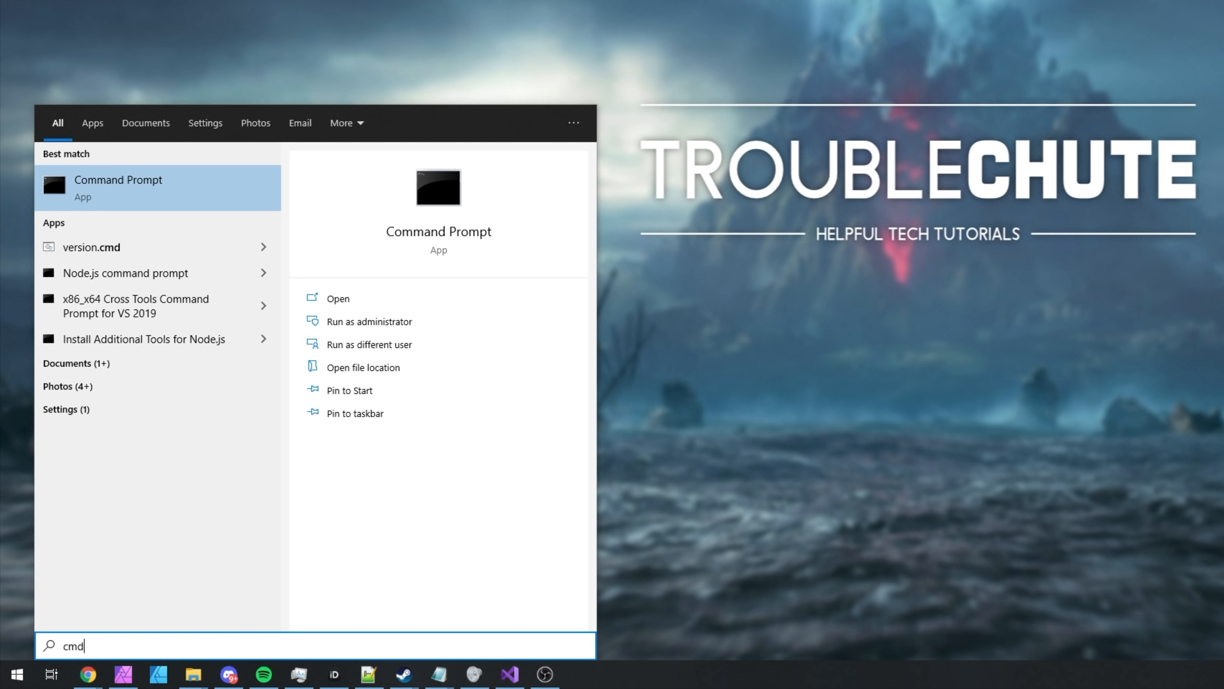
mouse_move(383, 303)
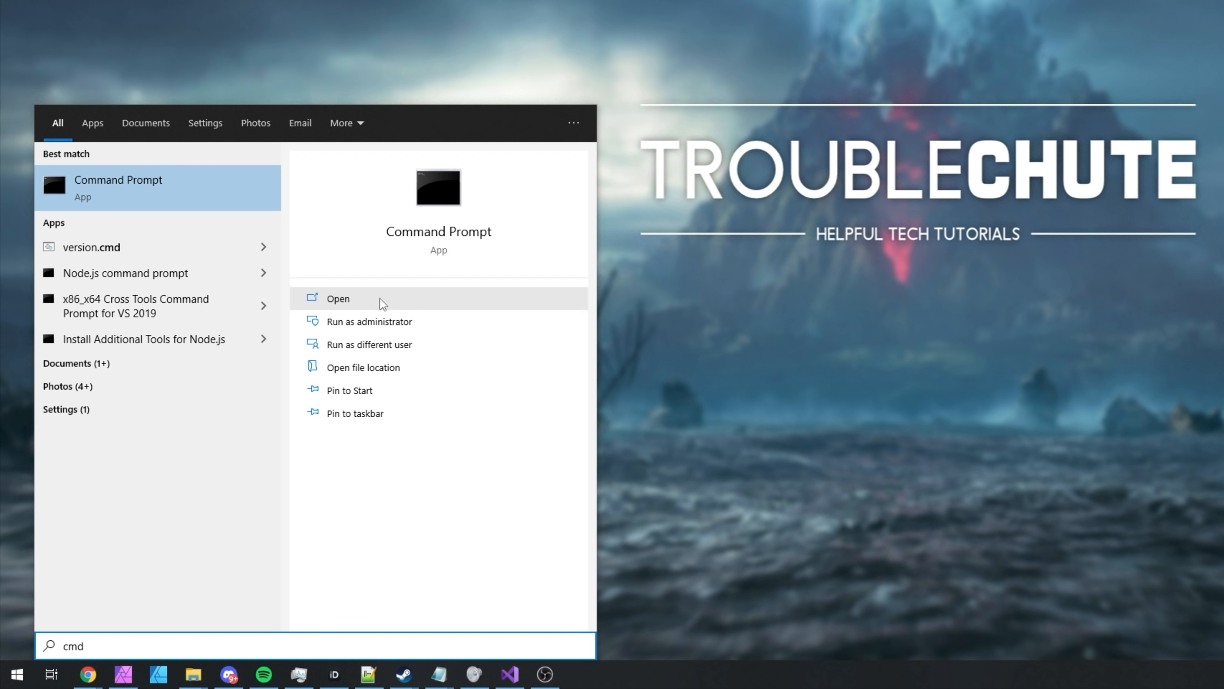
Launch Command Prompt with administrator rights
left_click(368, 321)
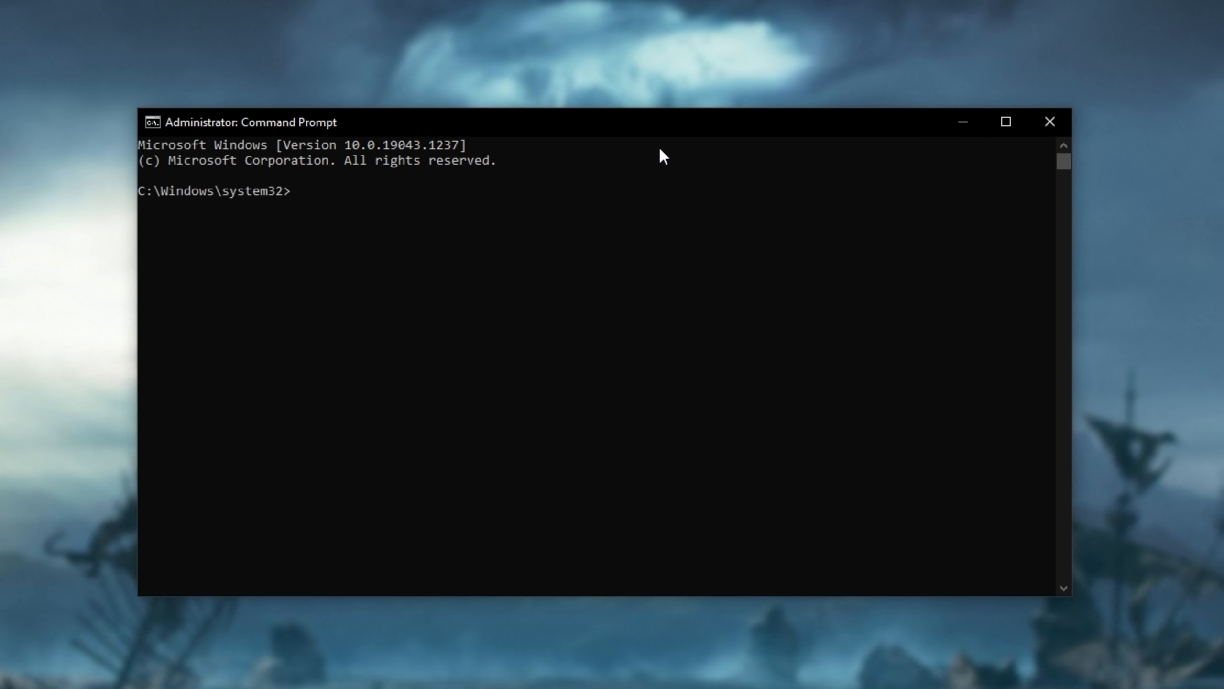
Run ipconfig /flushdns, /registerdns and /renew, then type netsh winsock reset
type("ipconfig")
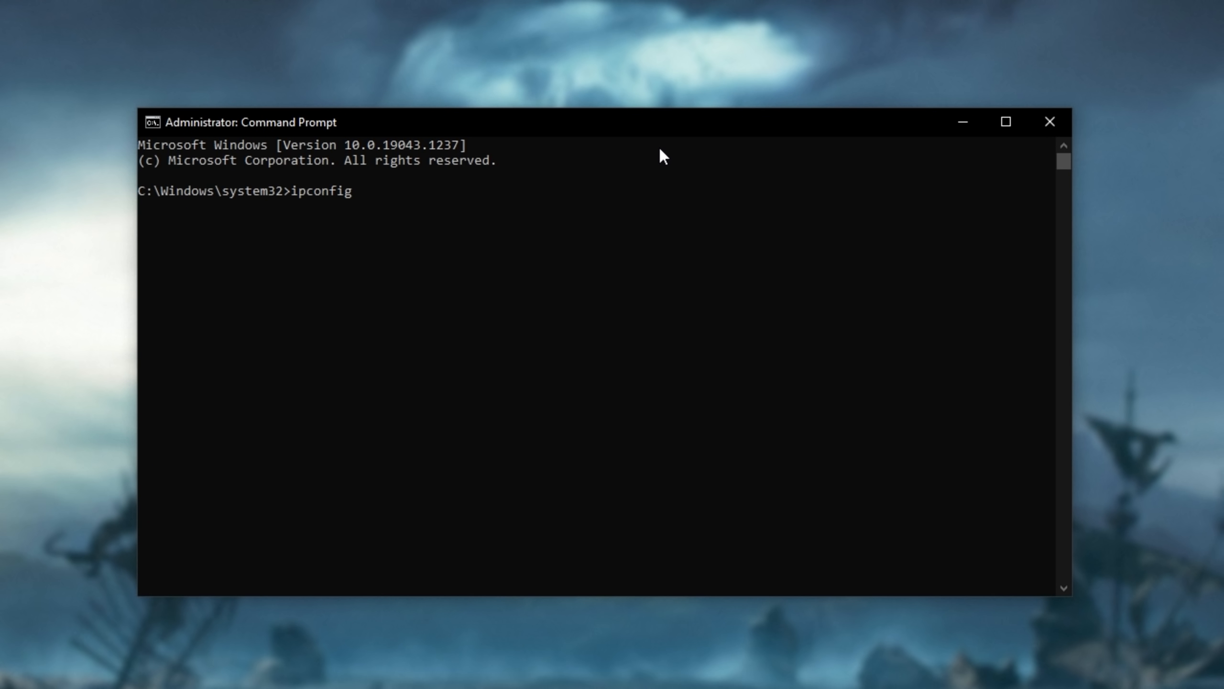
type("/flush")
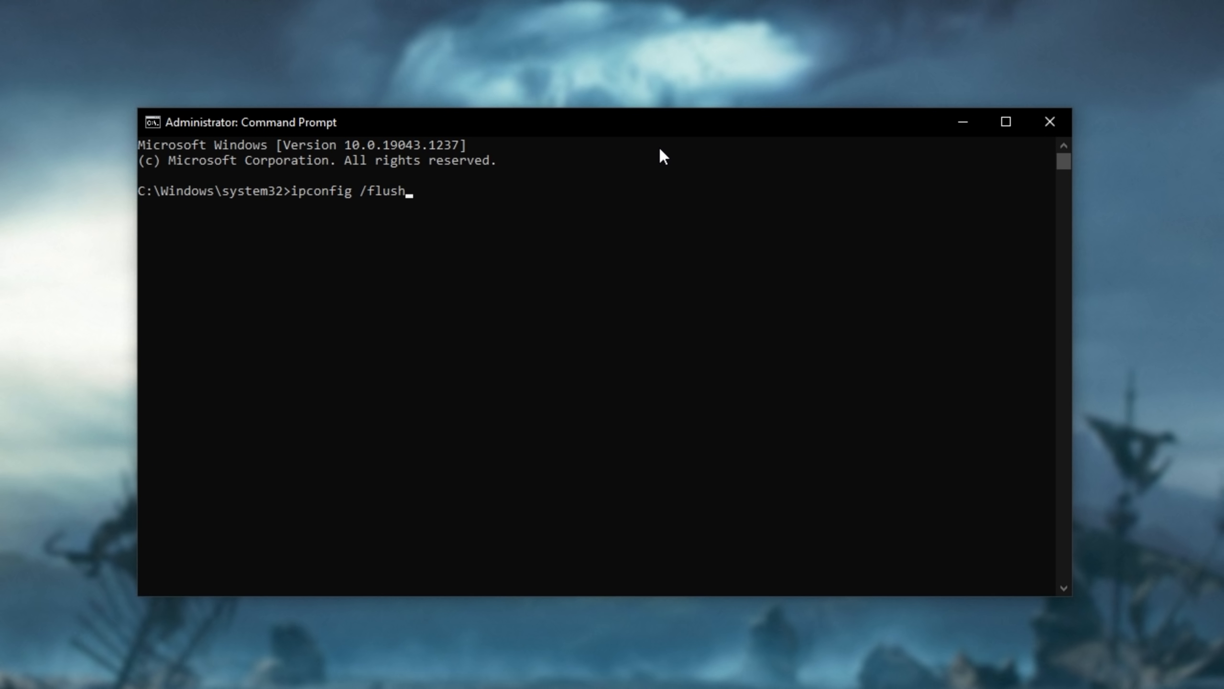
type("dns")
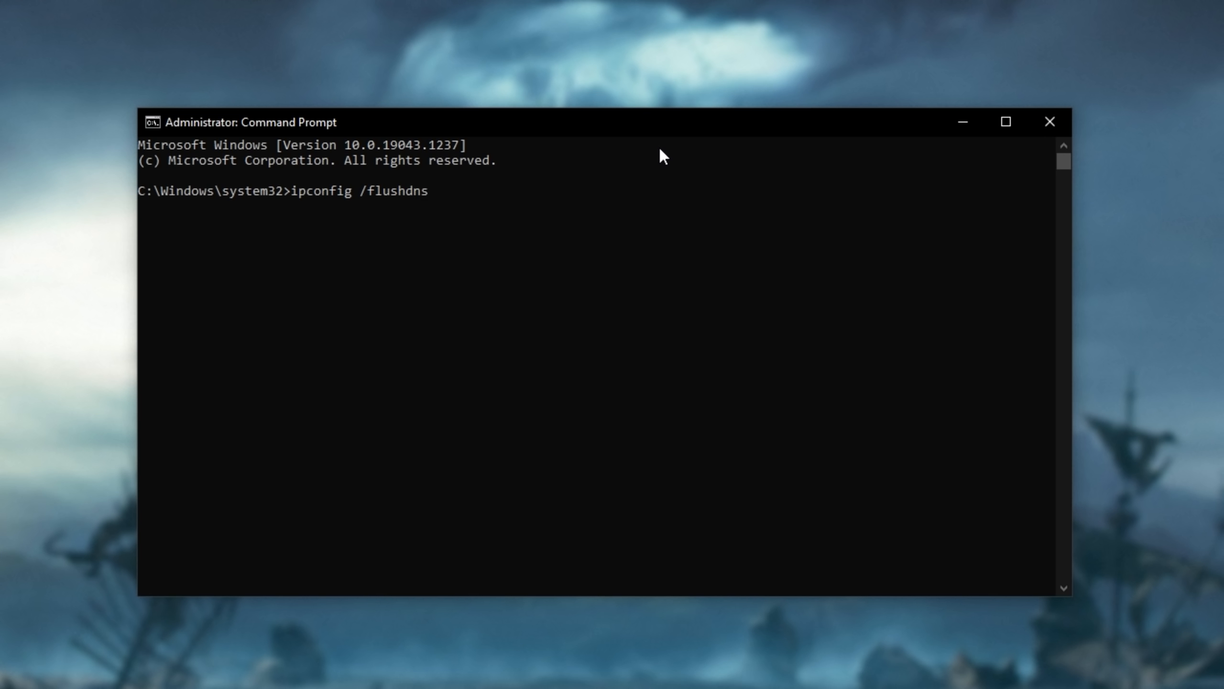
key("Backspace")
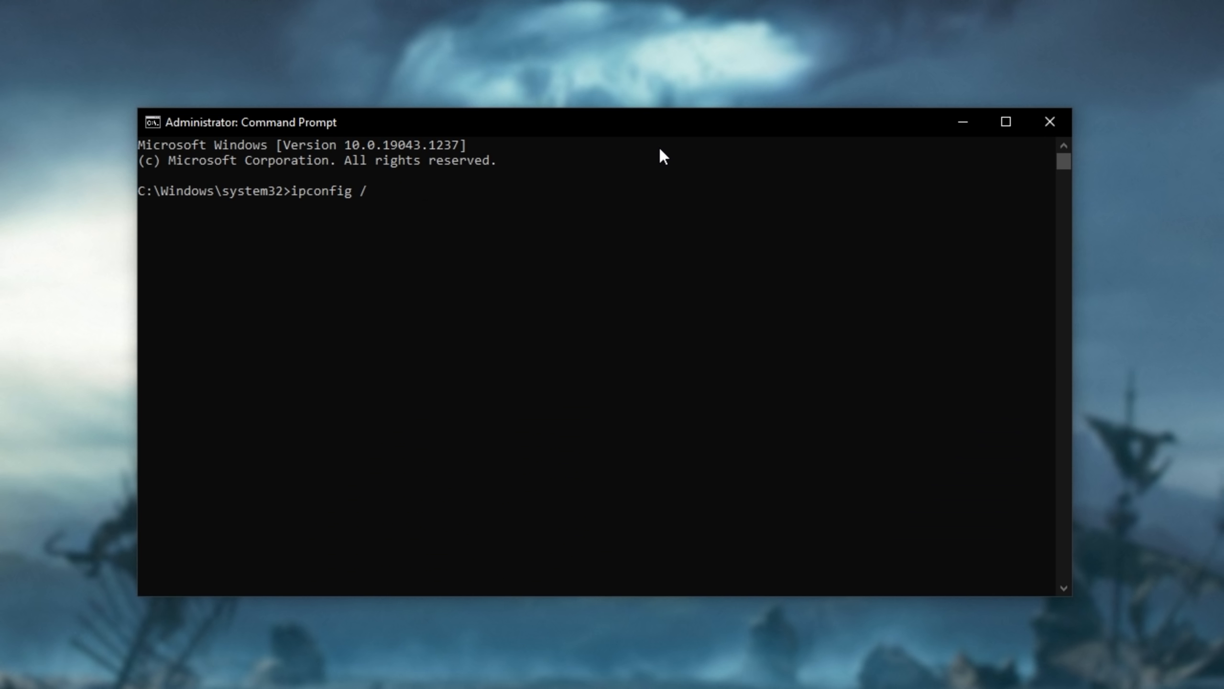
type("registerd")
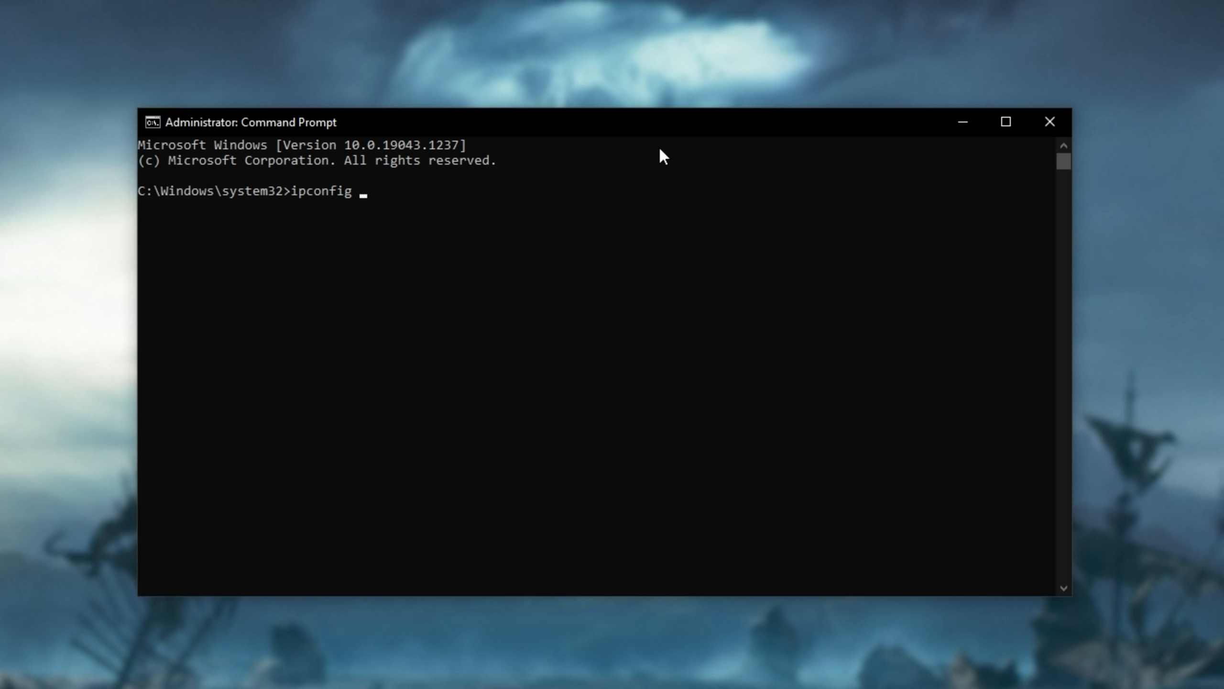
type("/")
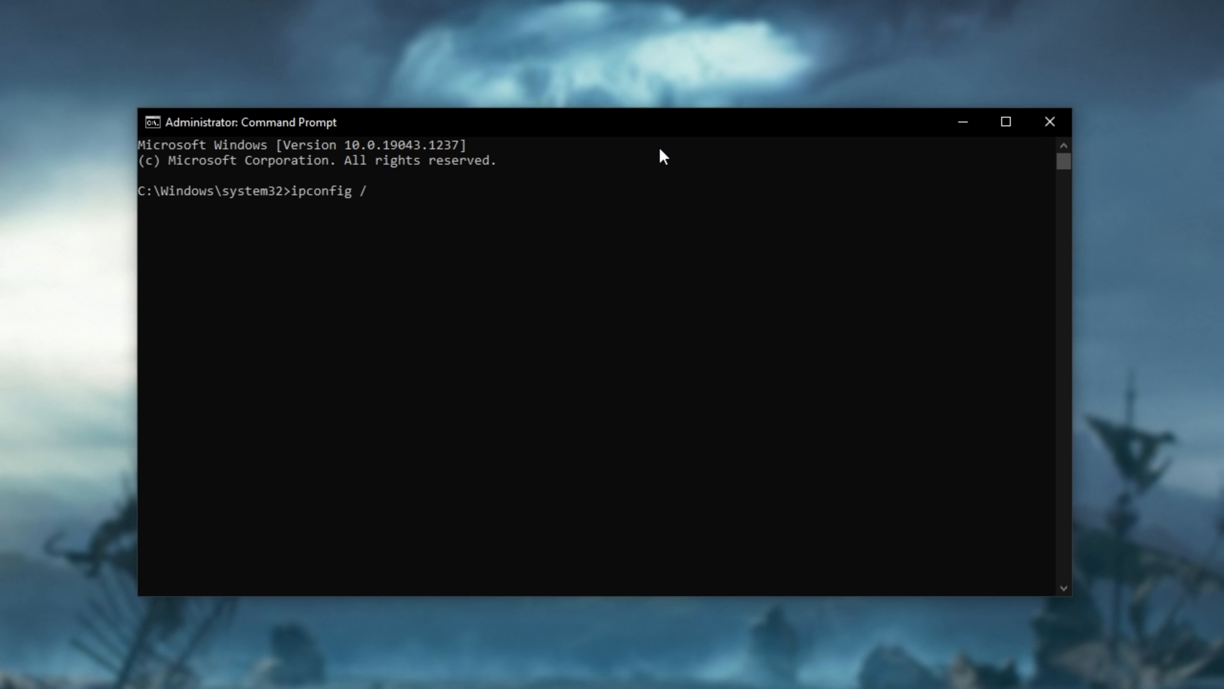
key("BackSpace")
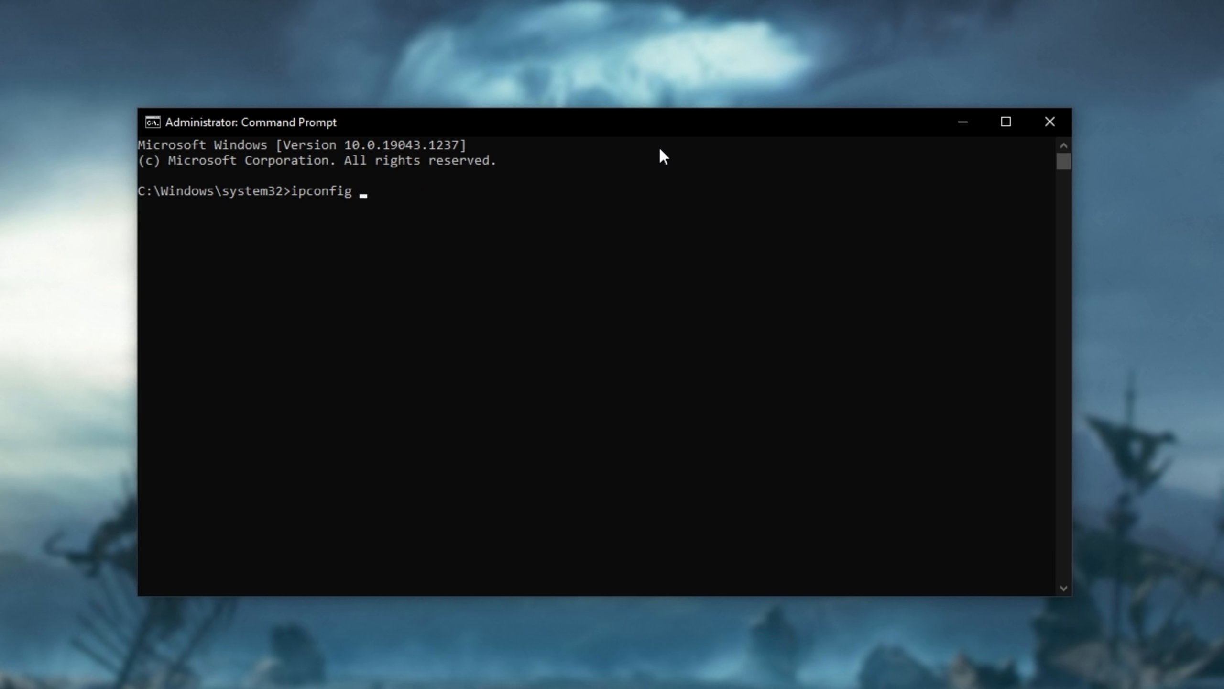
type("/rene")
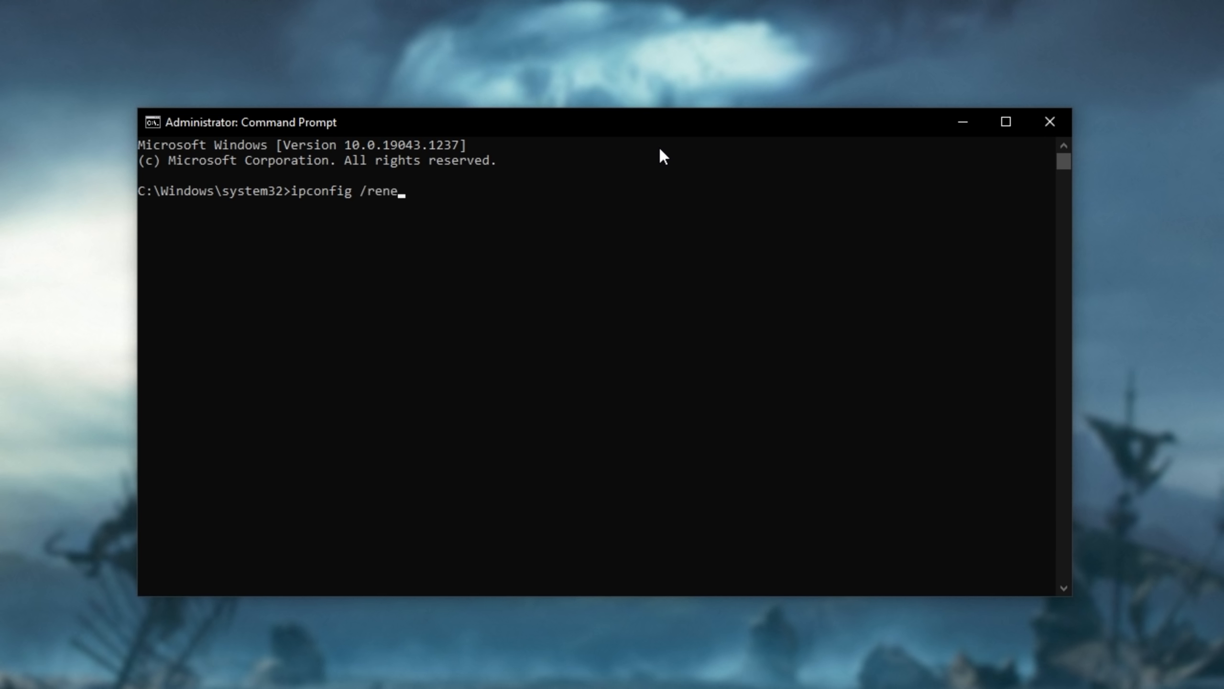
key("backspace")
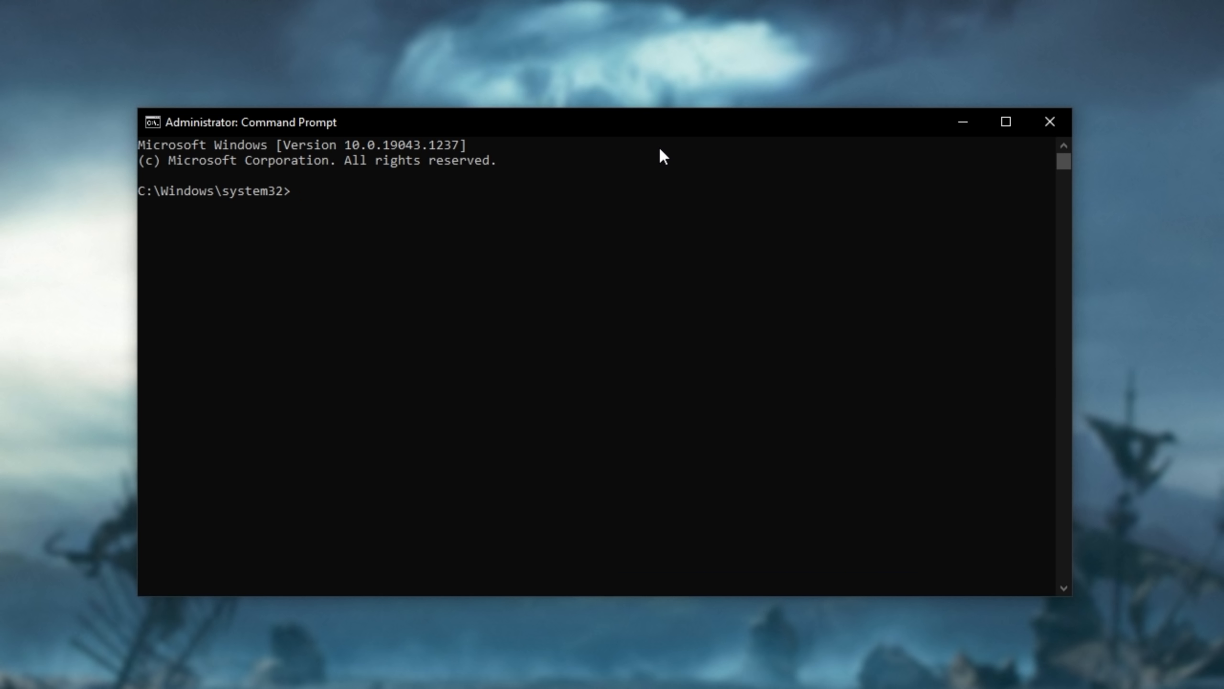
type("netsh winsoc")
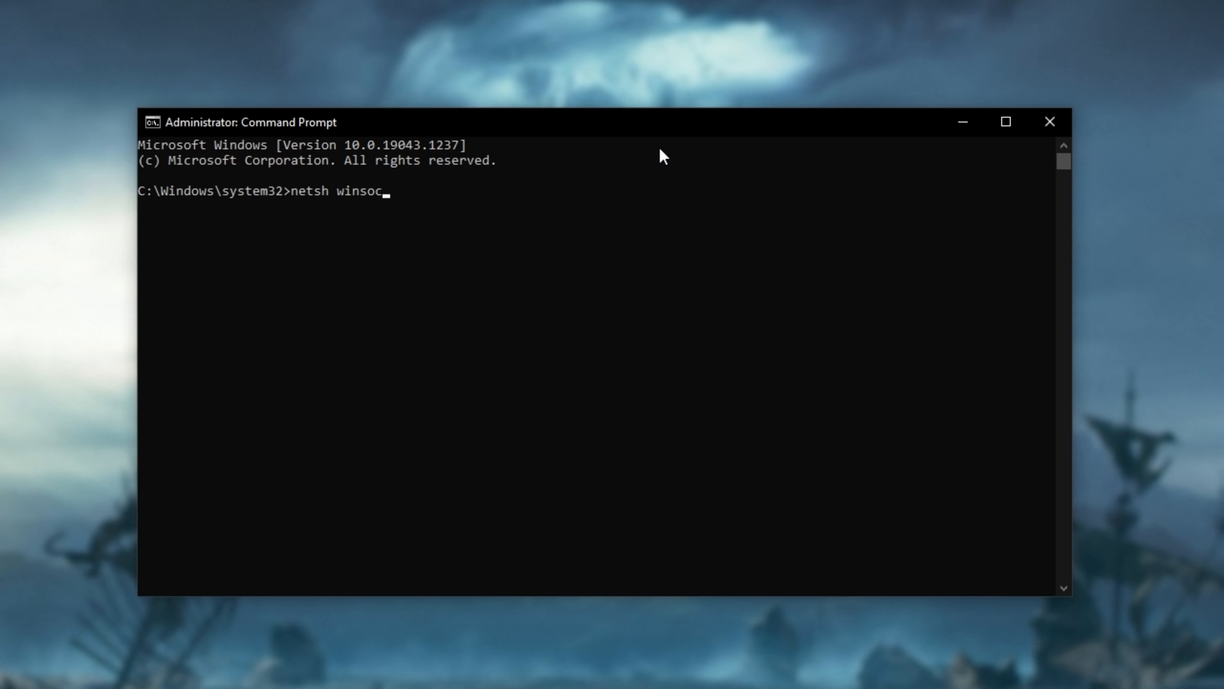
type("k reset")
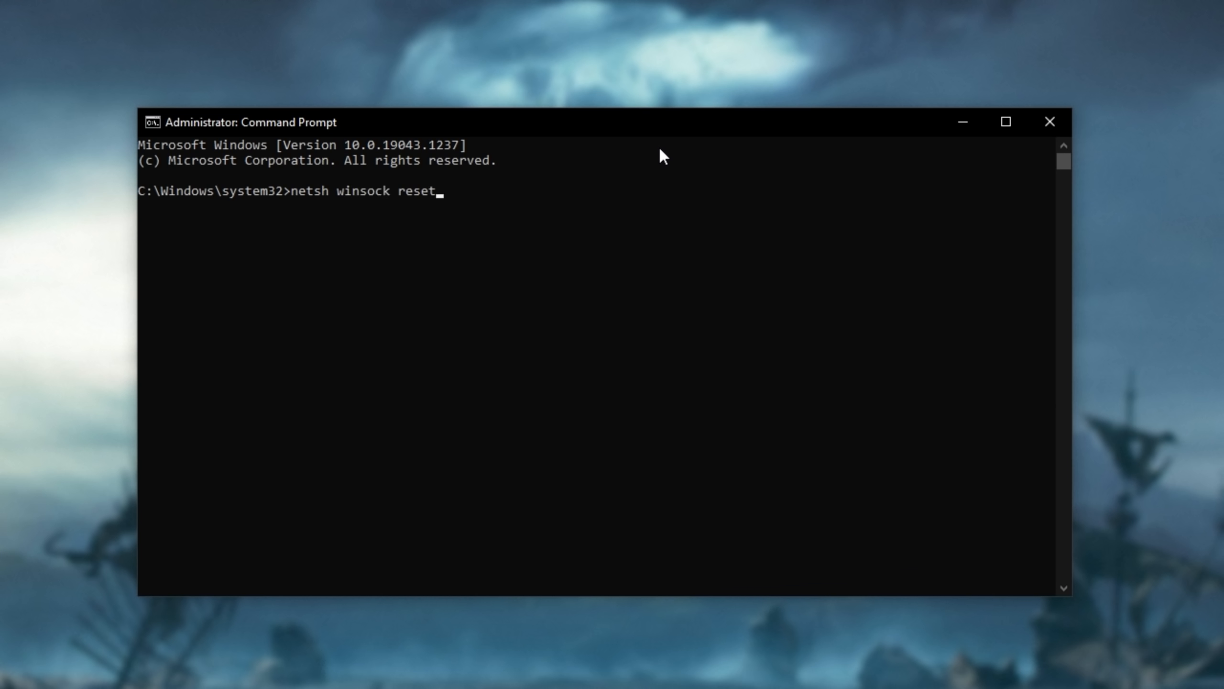
mouse_move(755, 195)
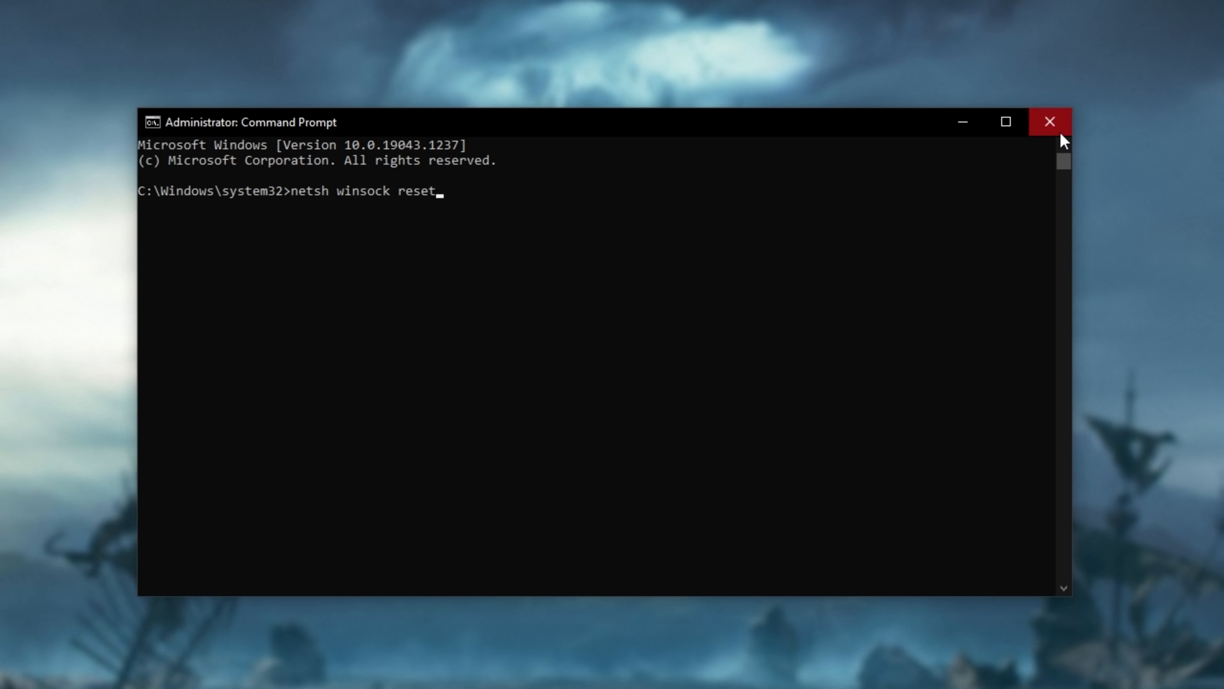
Close Command Prompt and bring Steam's New World library page back up
left_click(1049, 122)
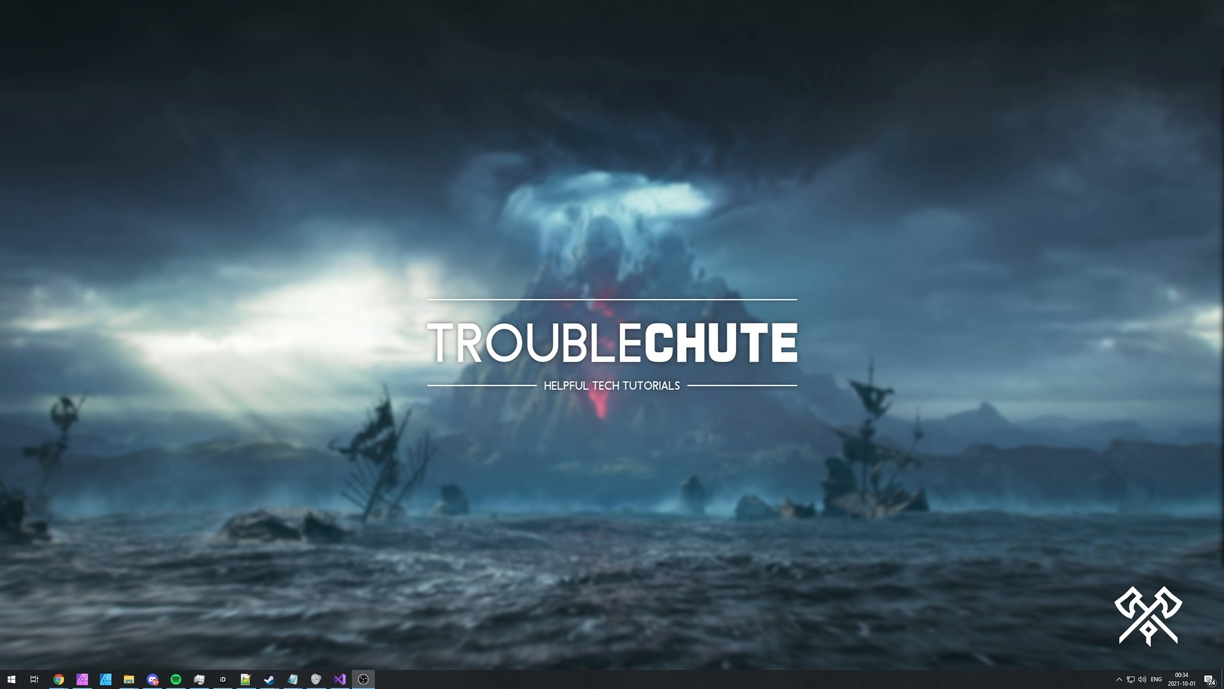
left_click(245, 678)
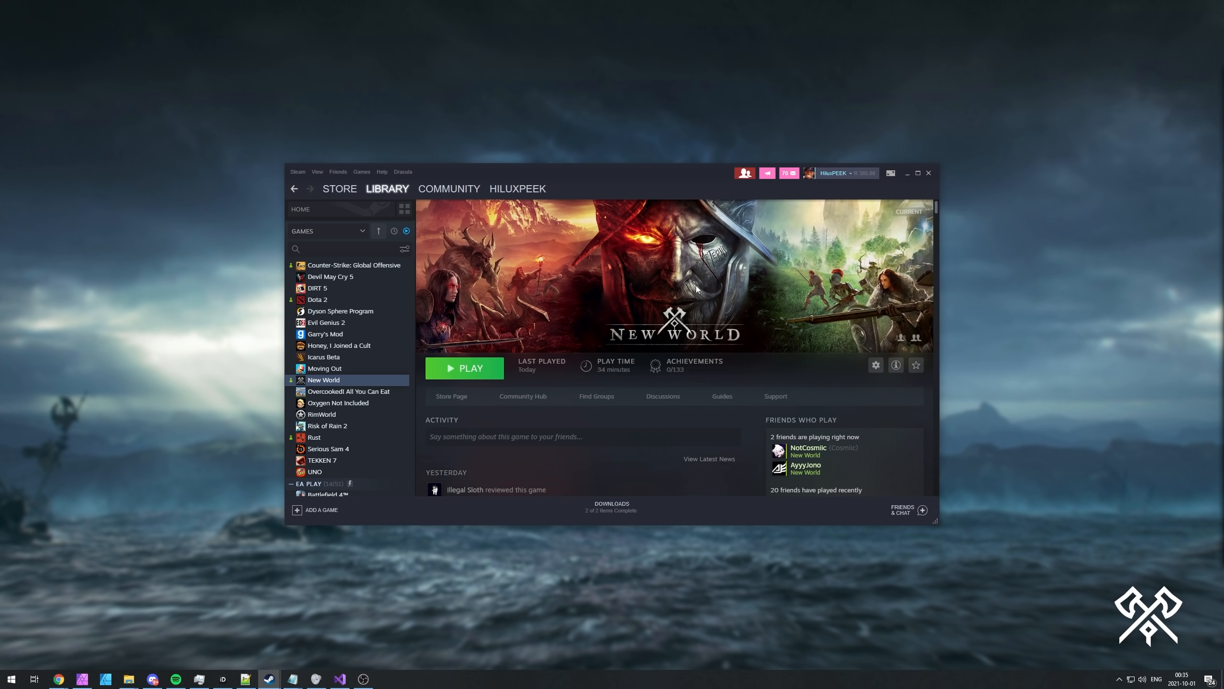
mouse_move(908, 178)
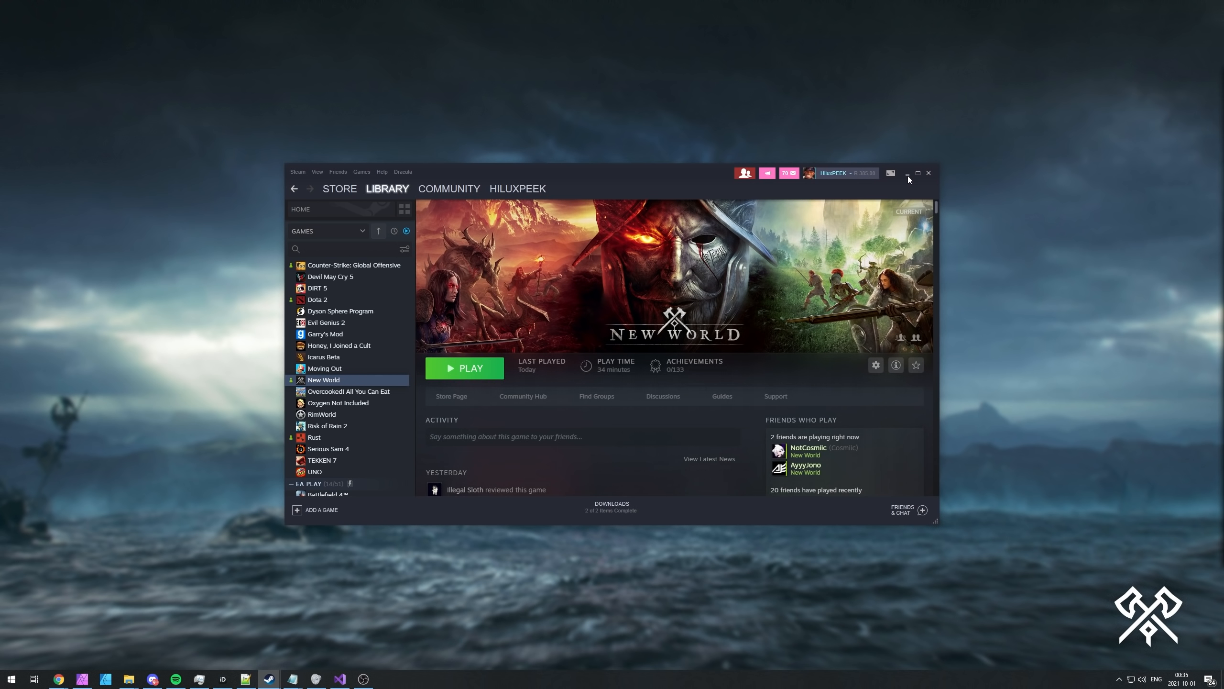
Take the Steam library window off screen, leaving the empty desktop
left_click(907, 173)
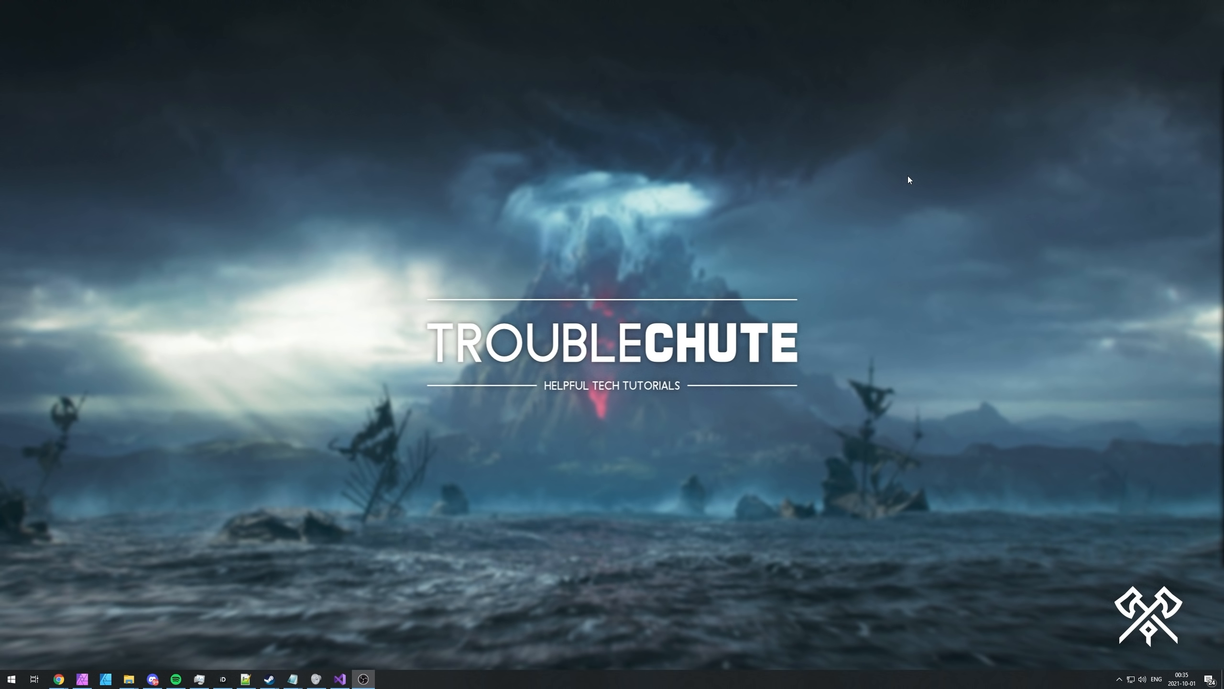